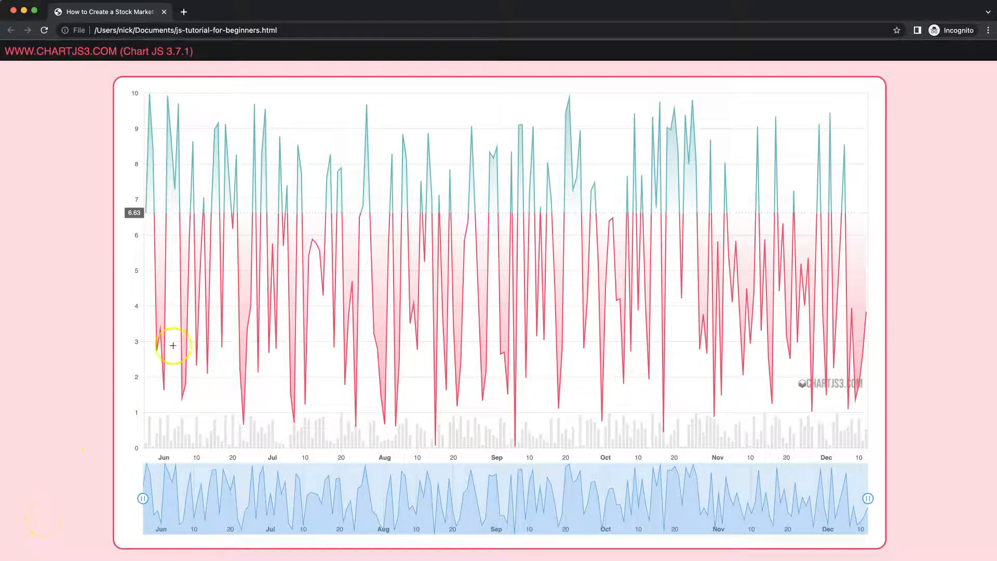
mouse_move(225, 333)
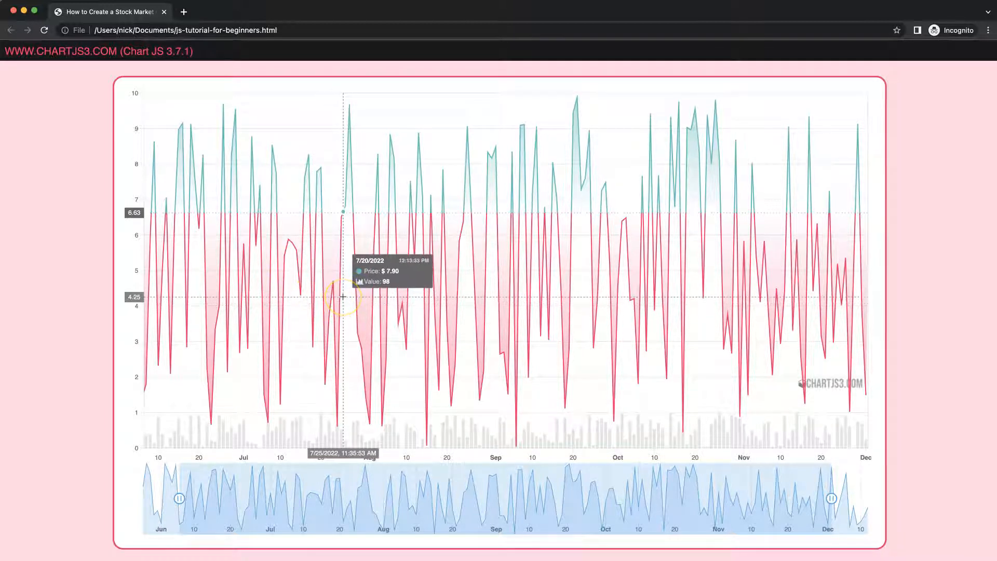
mouse_move(354, 272)
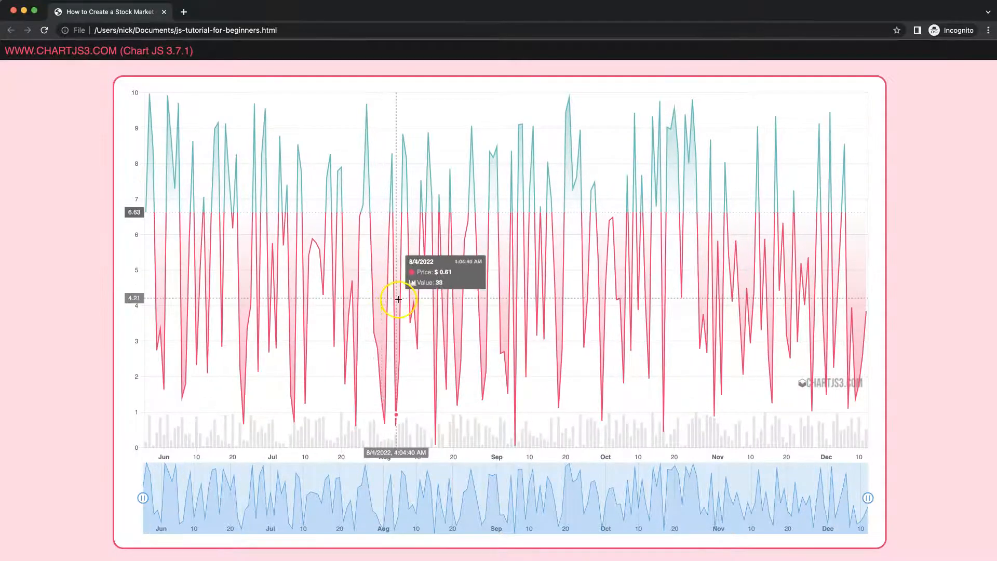
mouse_move(452, 309)
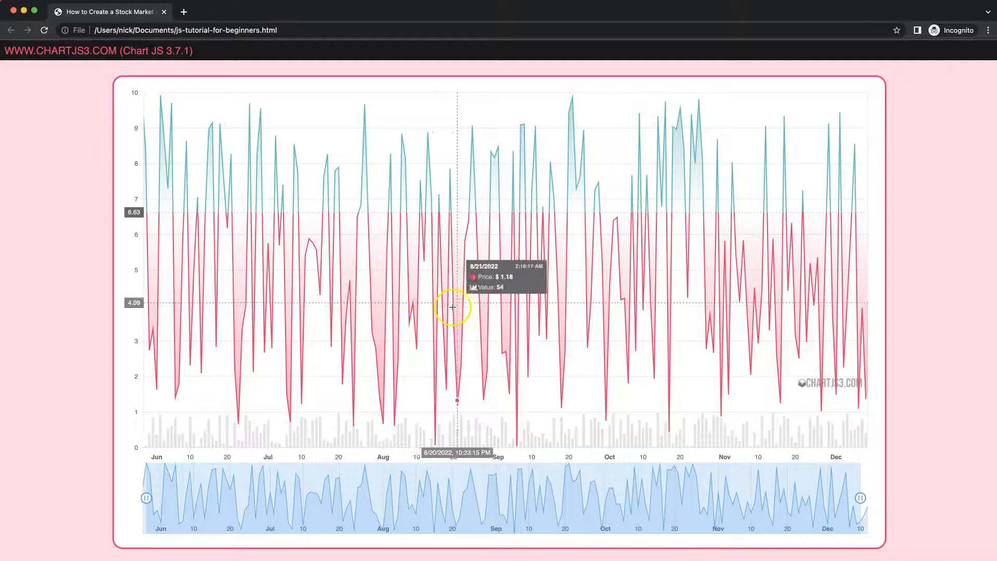
mouse_move(488, 200)
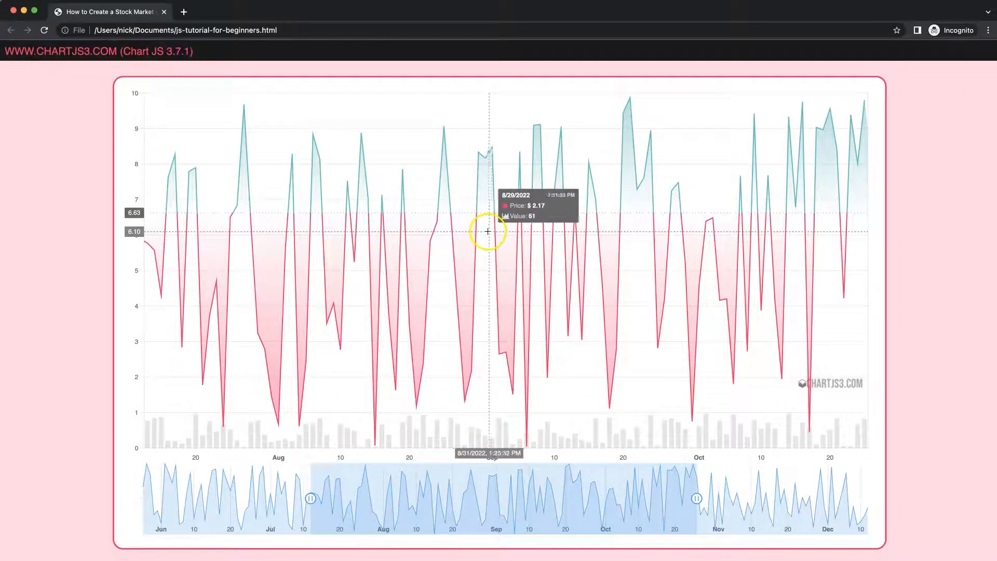
mouse_move(466, 238)
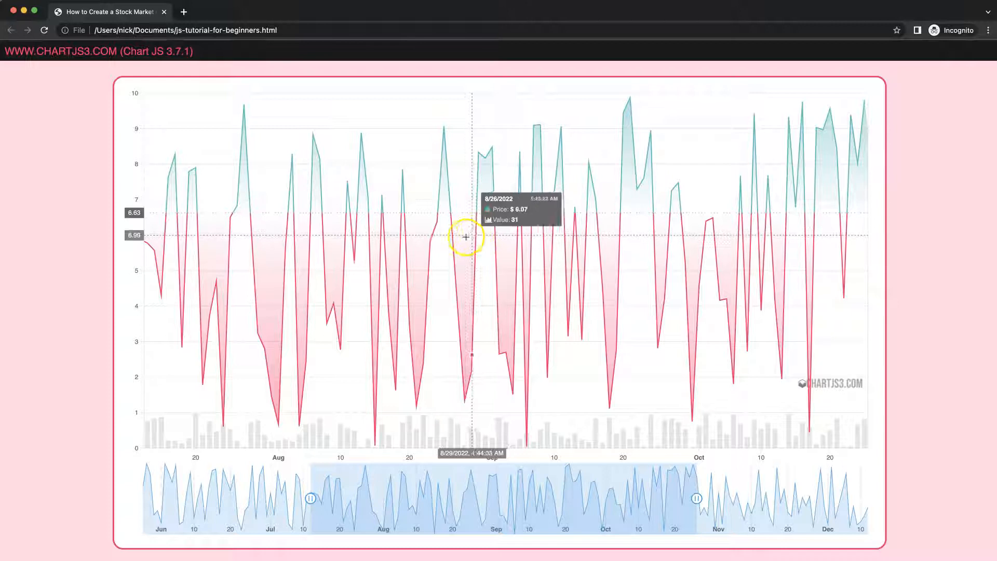
mouse_move(425, 238)
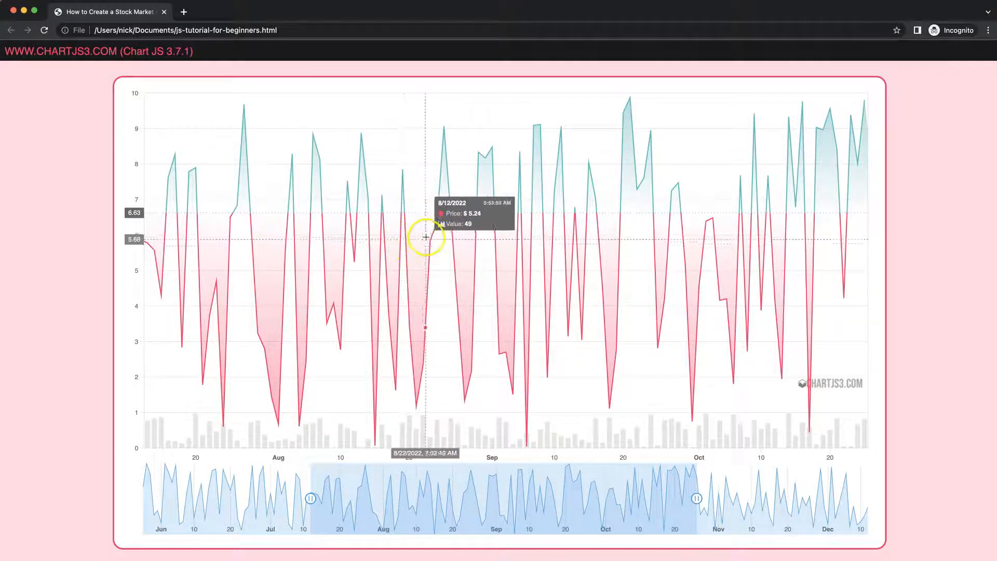
mouse_move(425, 238)
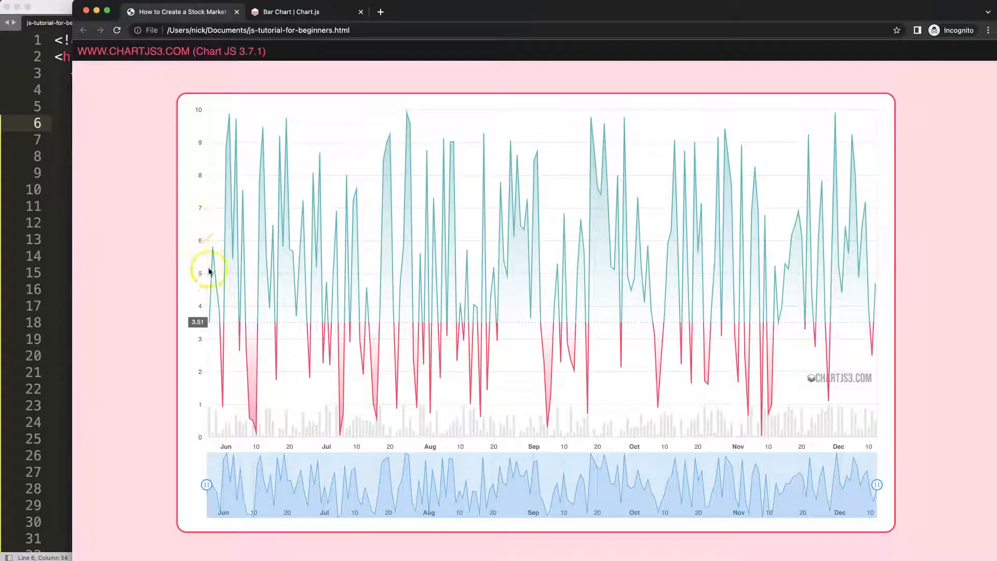
mouse_move(211, 296)
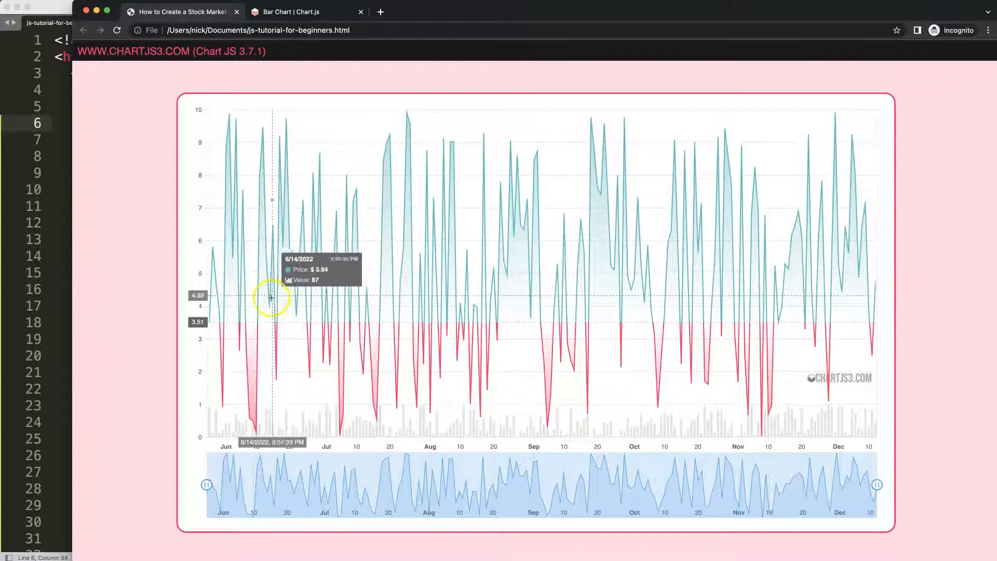
mouse_move(269, 313)
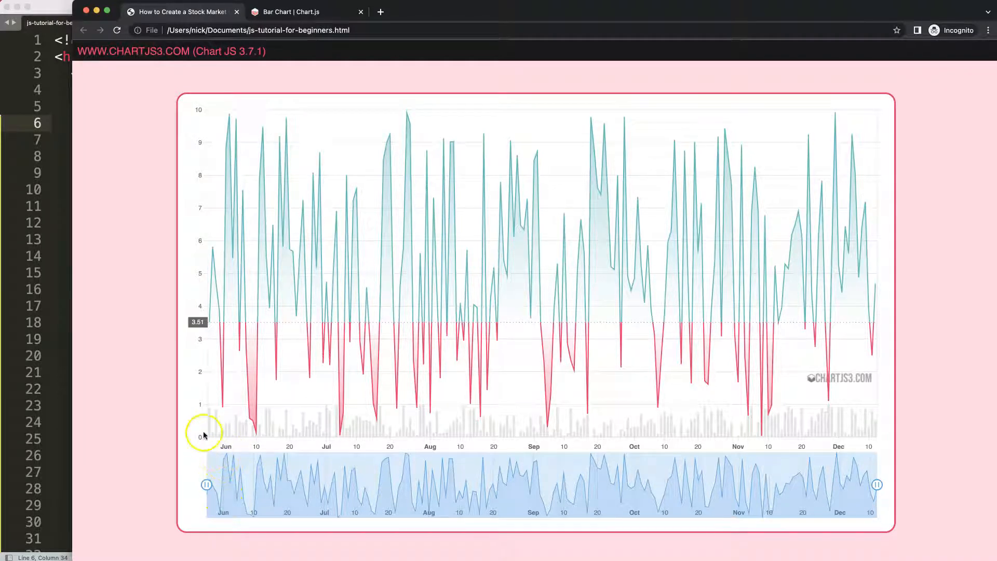
mouse_move(210, 324)
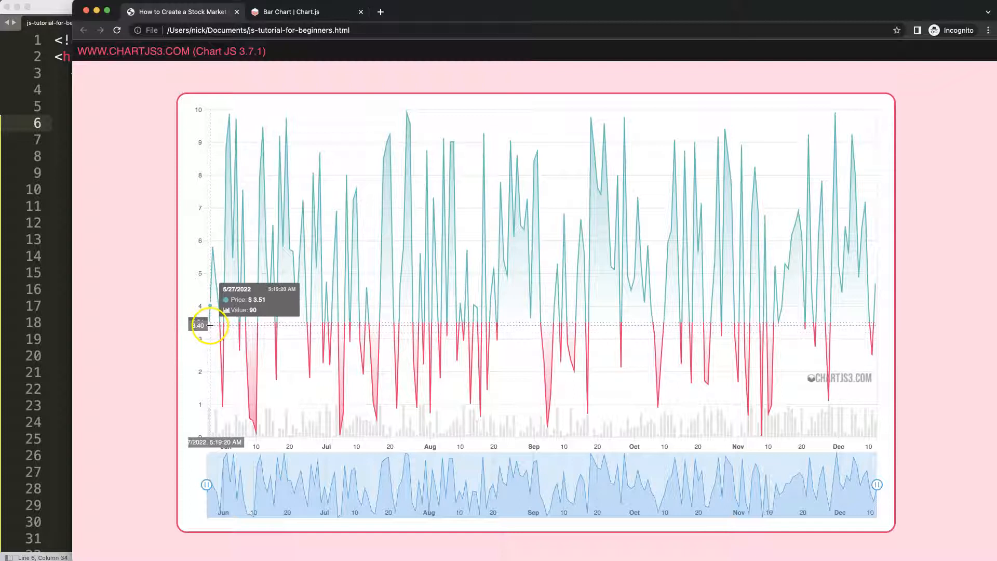
Drag the navigator handles to show late May through mid July on the stock chart
left_click_drag(207, 485, 273, 485)
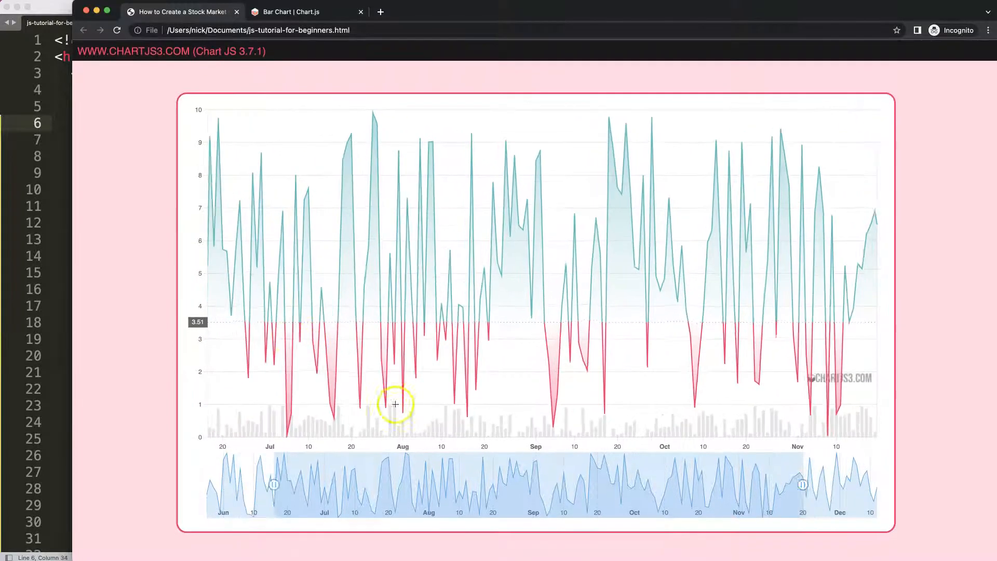
left_click_drag(273, 485, 207, 485)
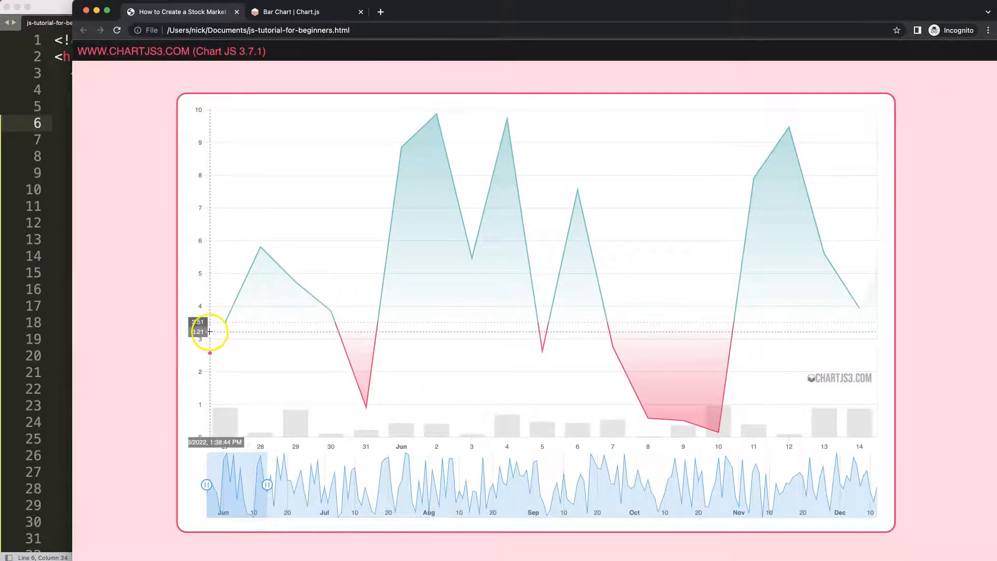
mouse_move(227, 327)
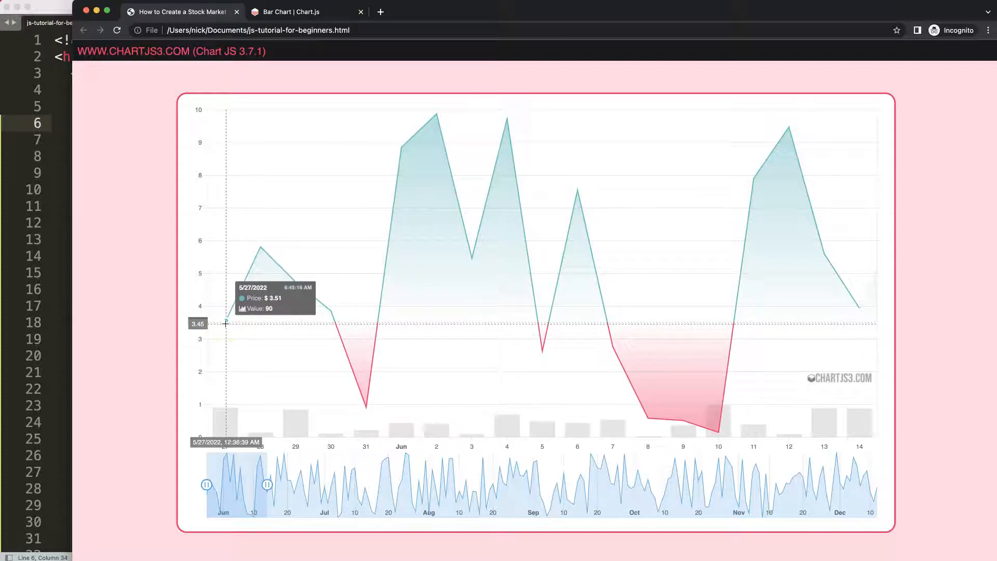
mouse_move(260, 321)
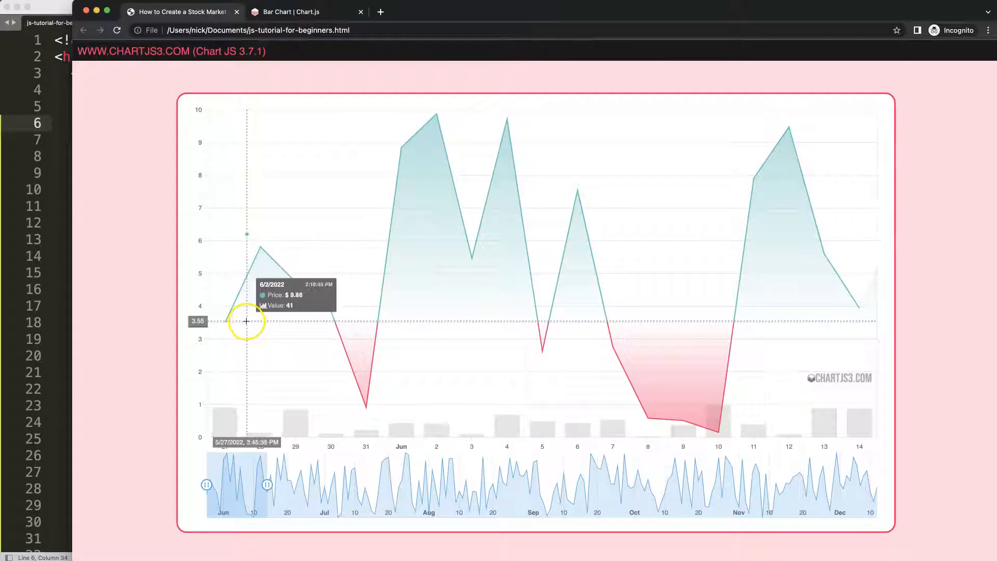
mouse_move(243, 321)
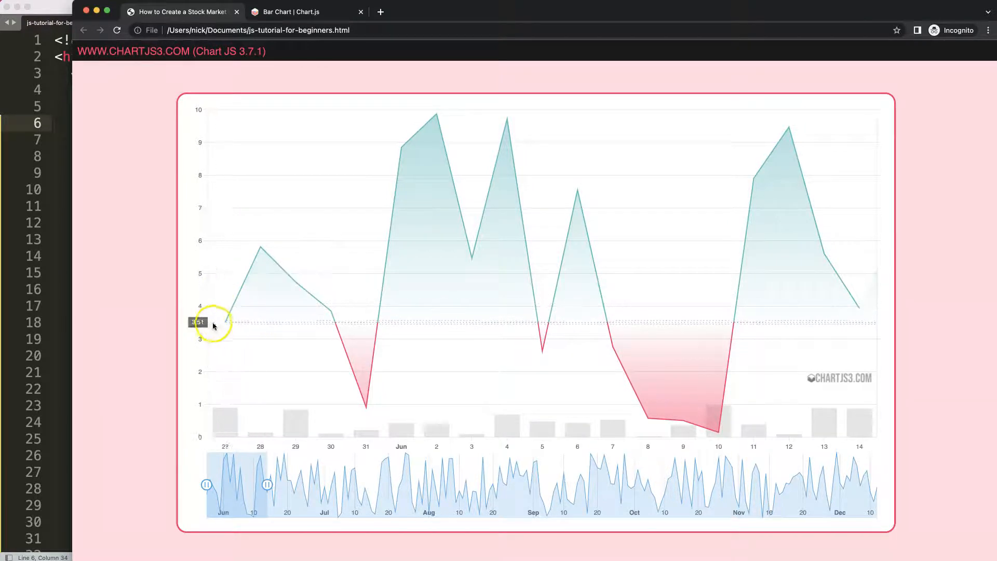
mouse_move(242, 317)
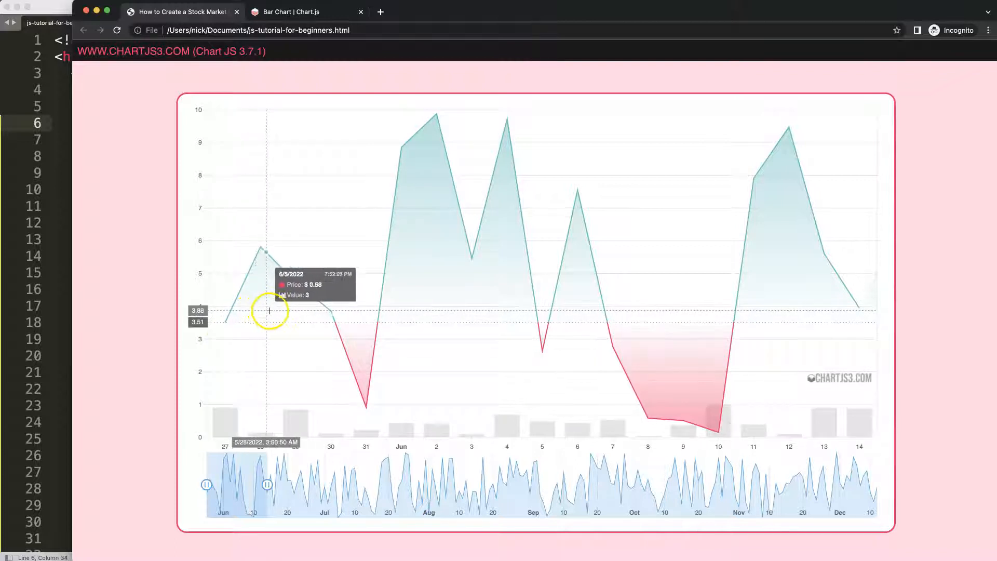
mouse_move(319, 315)
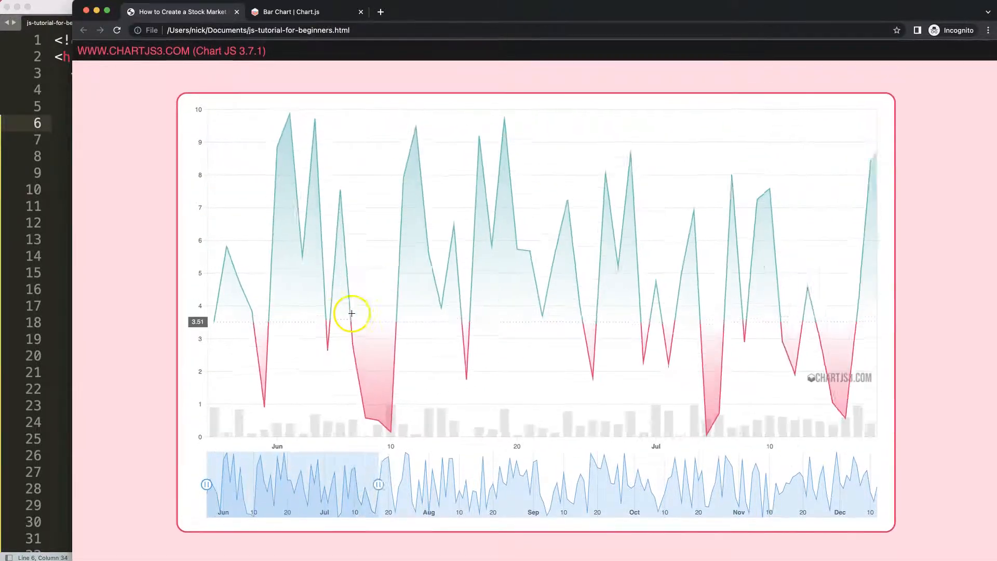
left_click_drag(378, 484, 425, 484)
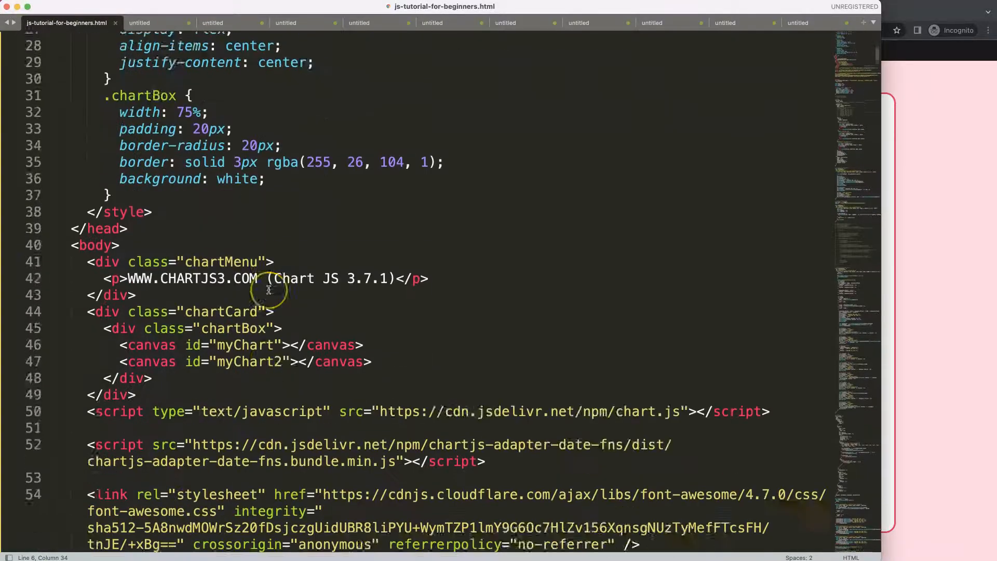
Scroll the chart script down to the segments calculation and select its width term
scroll("down", 3)
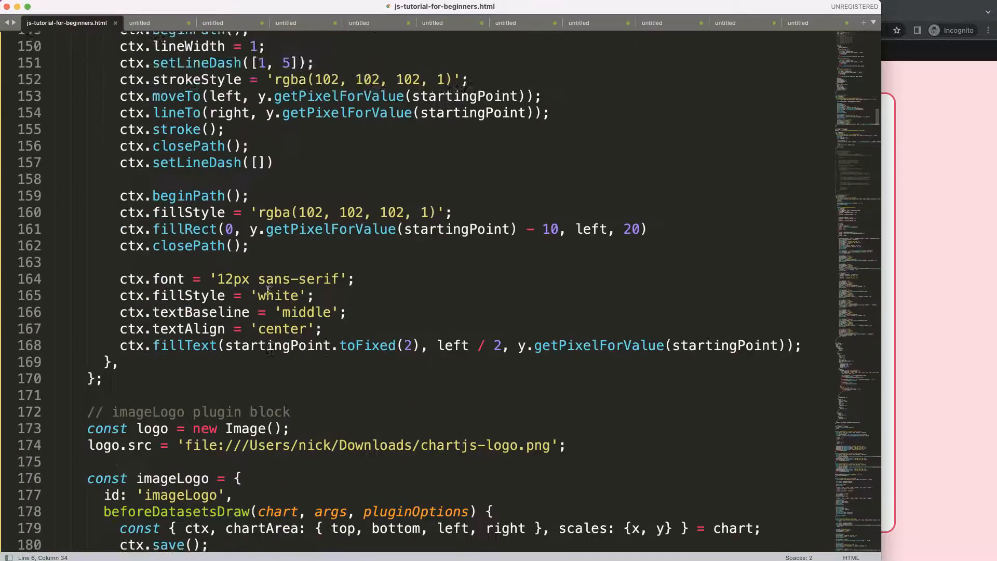
scroll("down", 3)
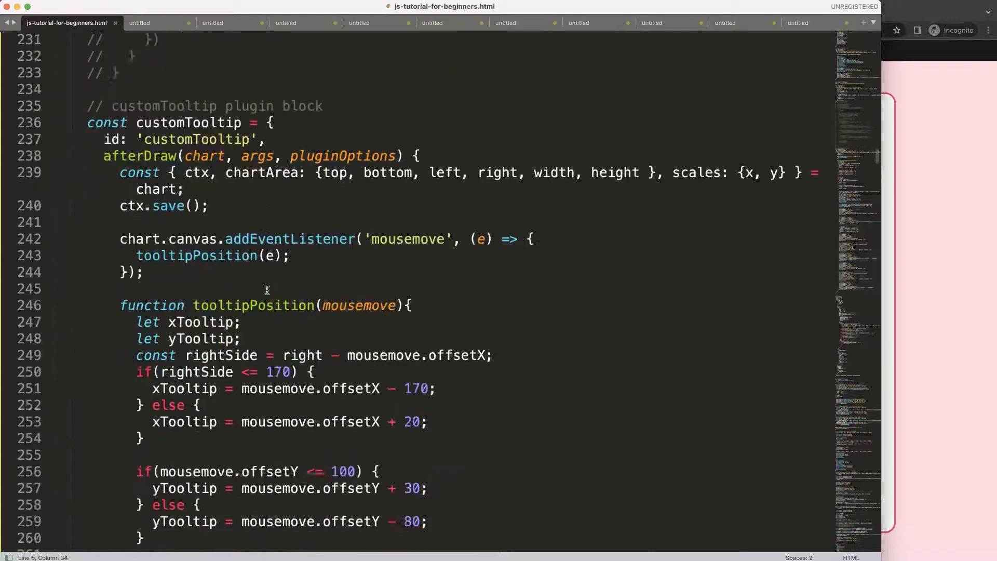
scroll("down", 3)
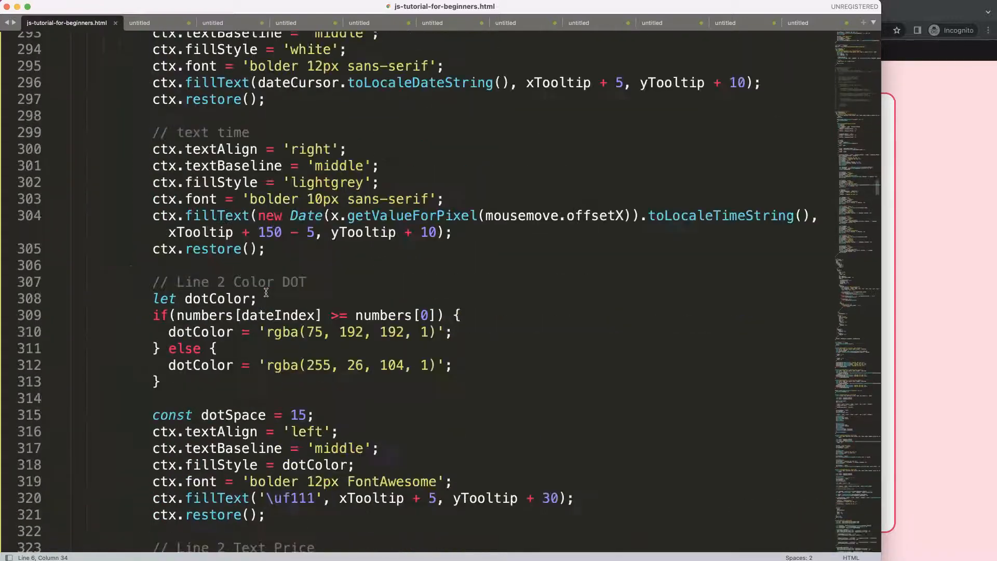
scroll("down", 3)
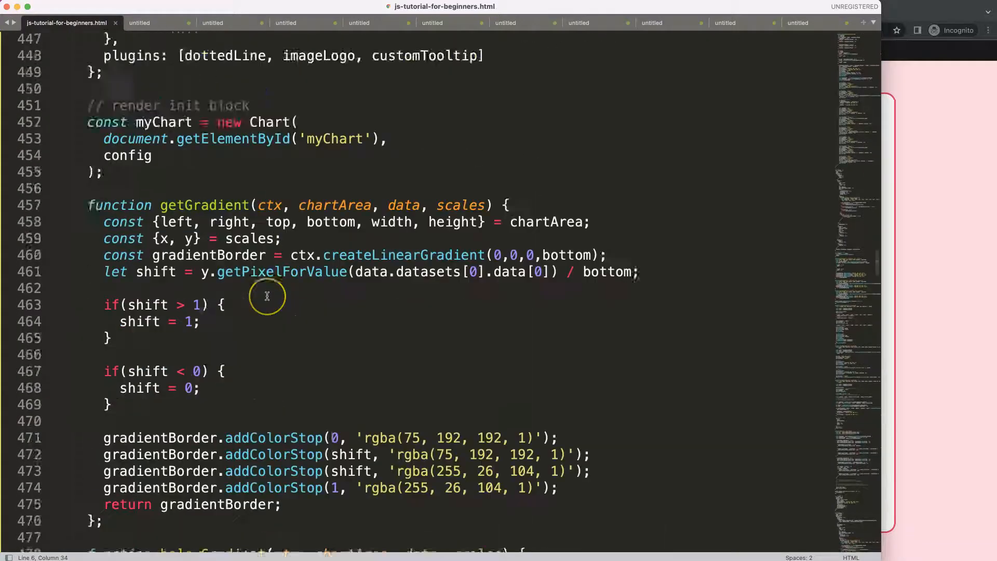
scroll("down", 3)
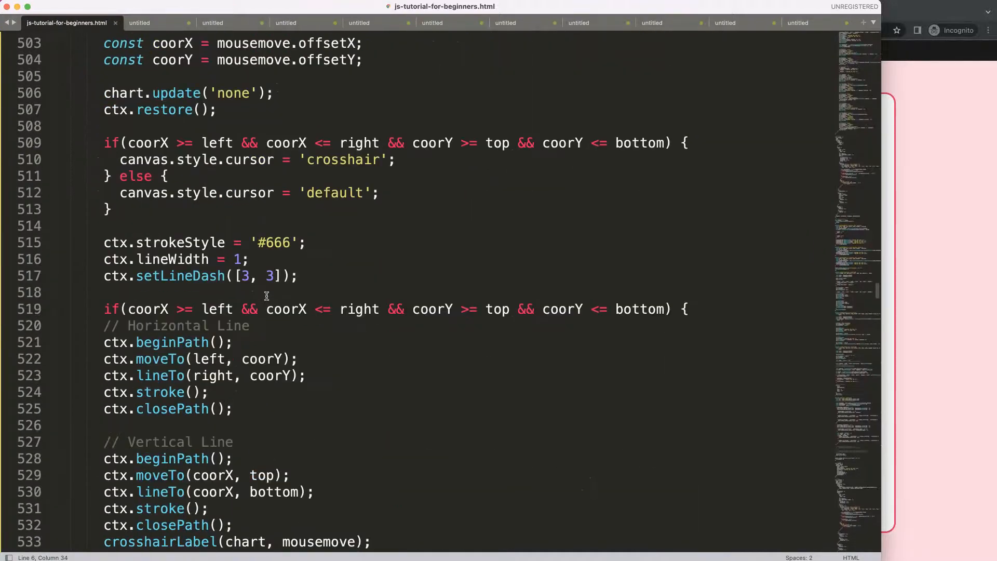
scroll("down", 3)
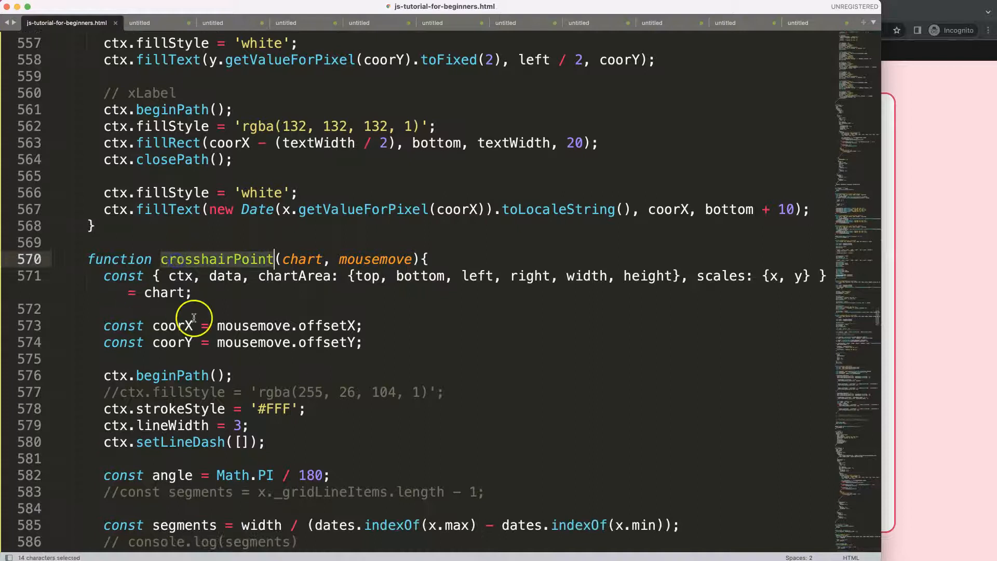
scroll("down", 3)
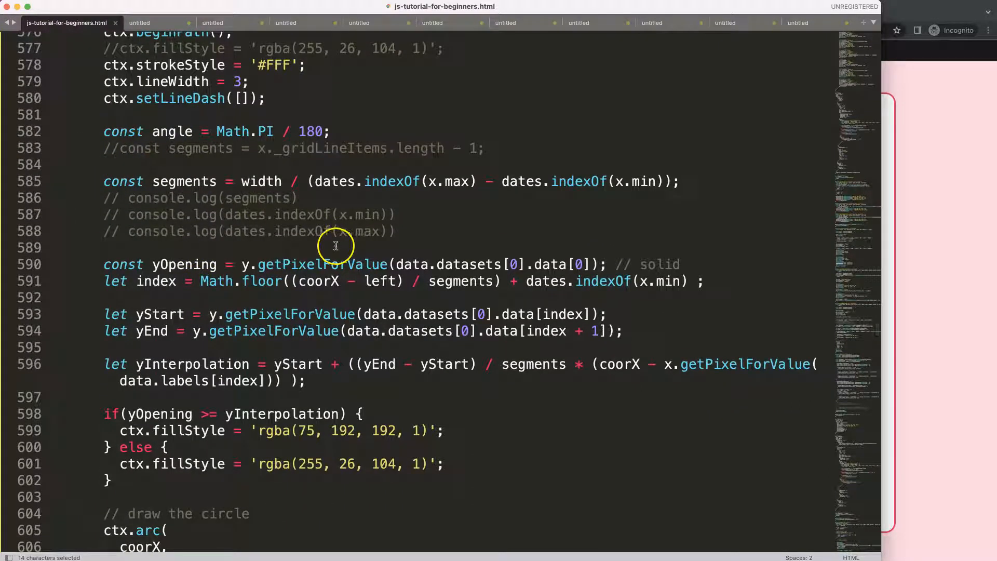
mouse_move(327, 276)
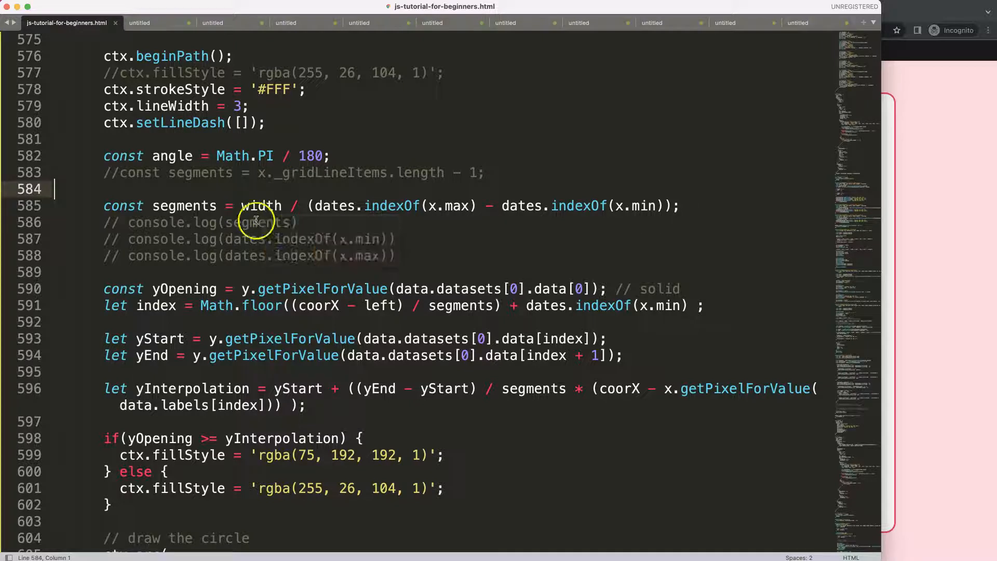
double_click(260, 205)
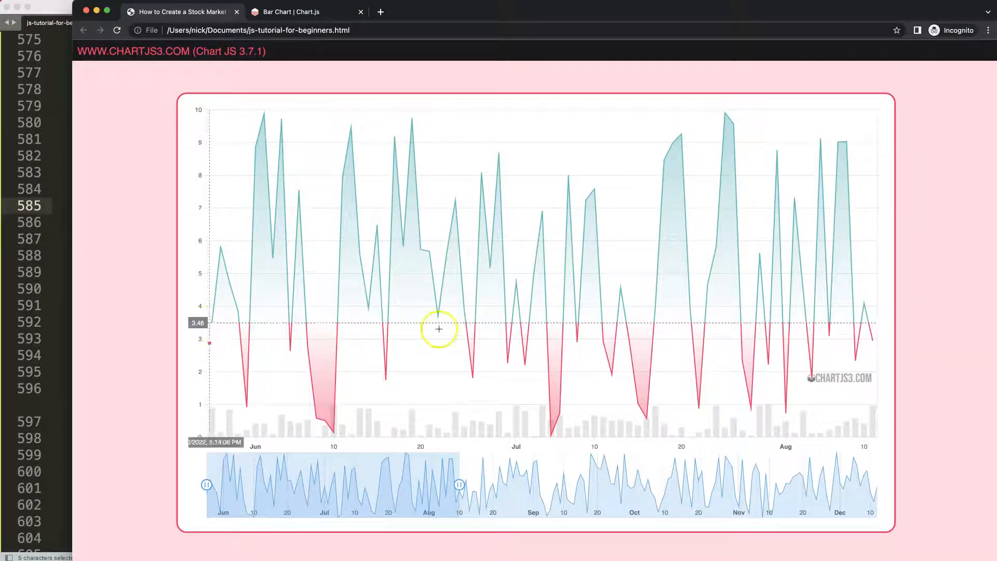
mouse_move(877, 324)
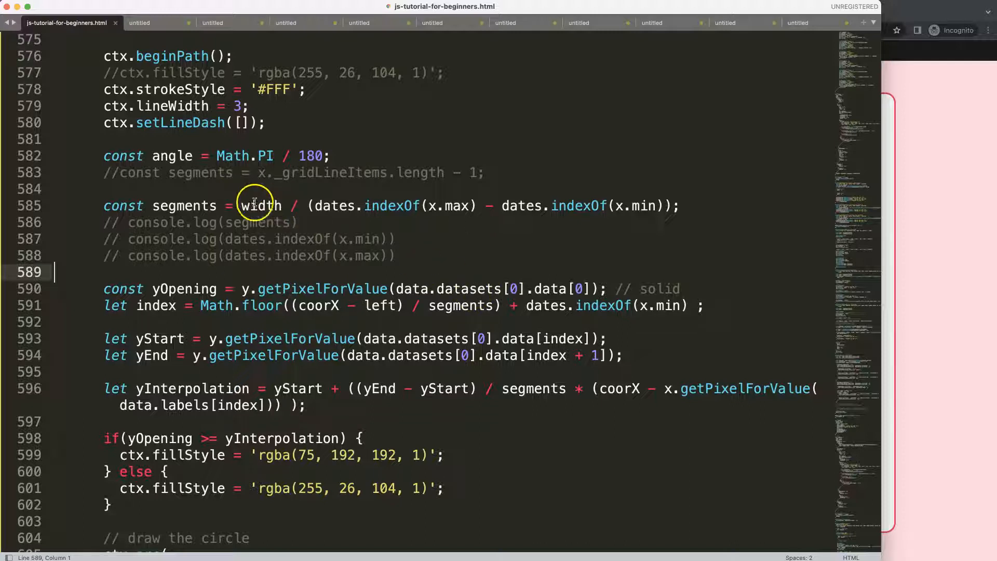
Write a scratch line 'width - leftoffset - rightOffset;' above the const segments line
double_click(259, 206)
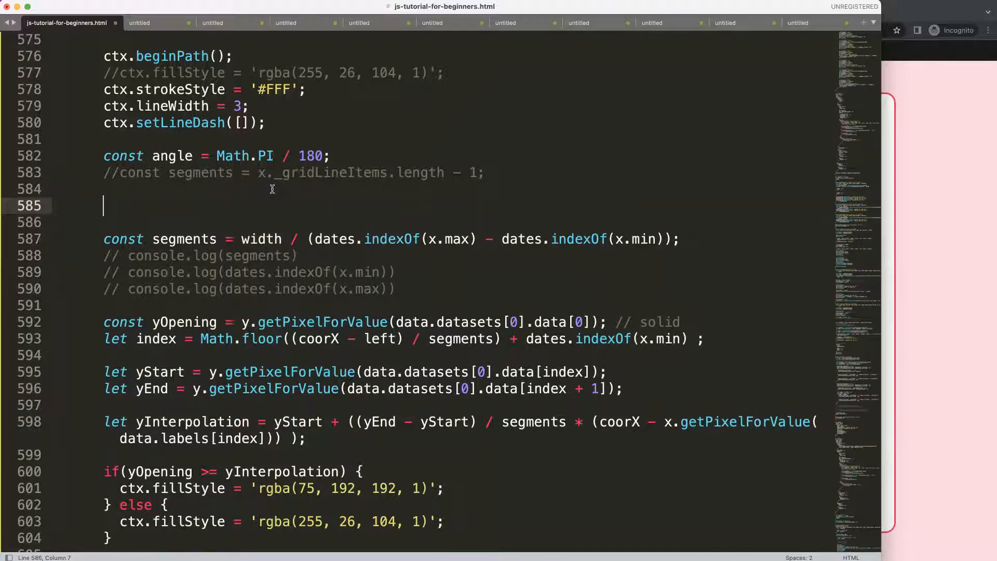
type("width -")
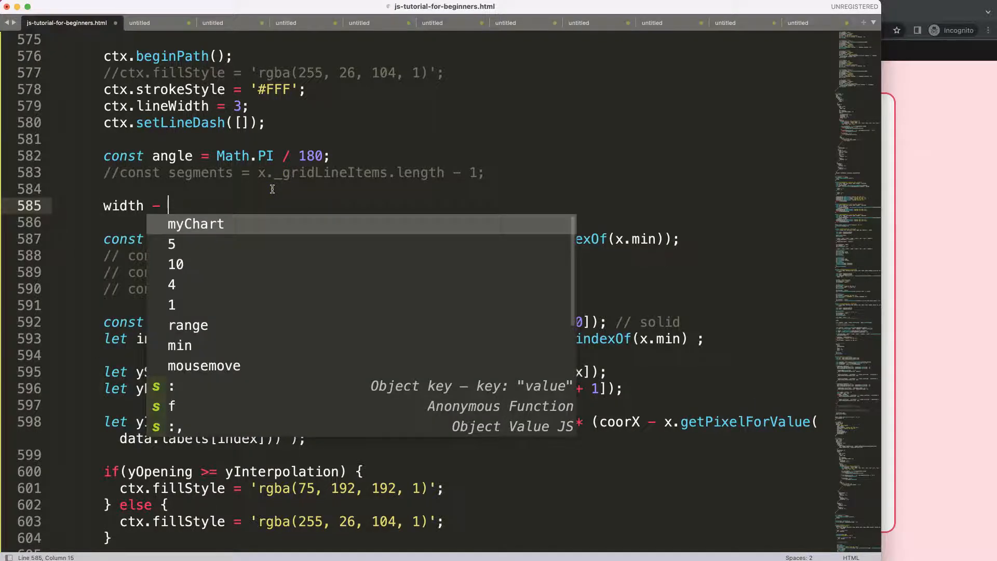
type("leftoffsr")
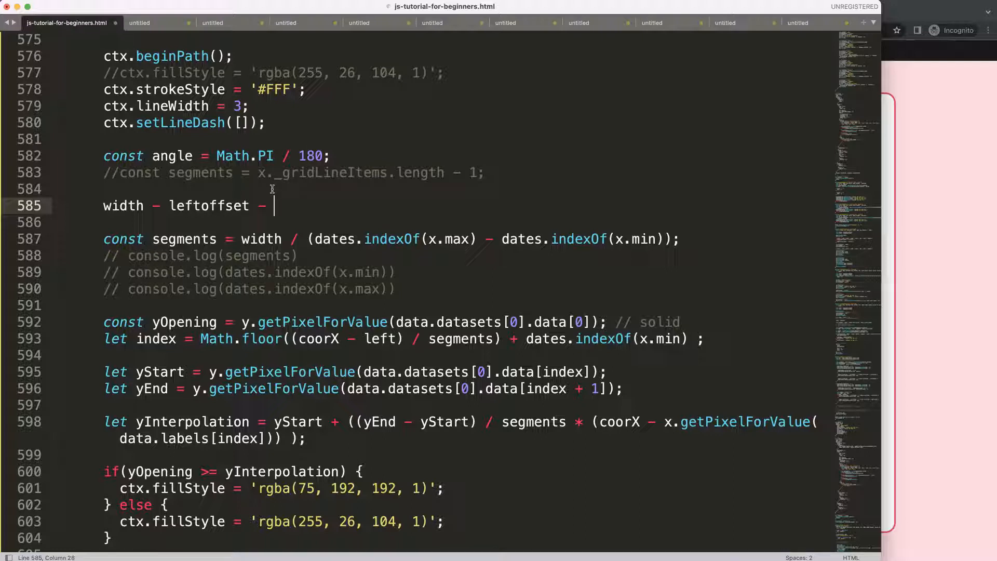
type("rightOffs")
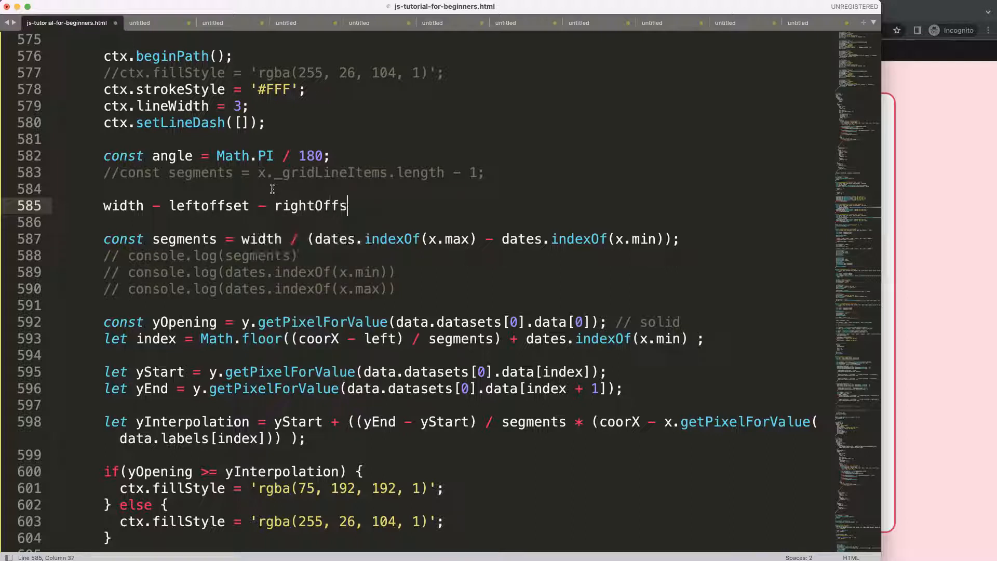
type("et;")
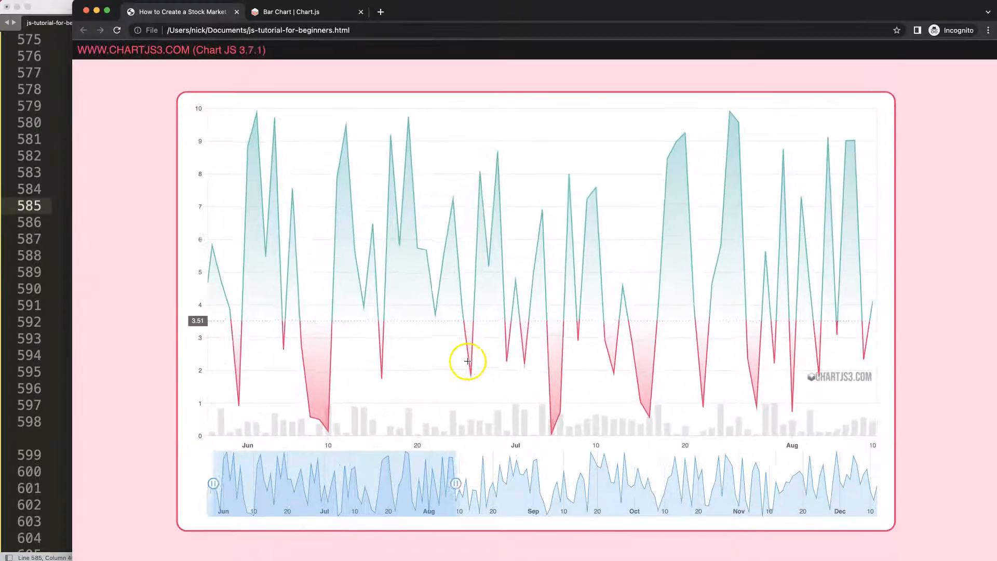
Shift the navigator range to November–December, then back to early June
left_click_drag(456, 483, 526, 485)
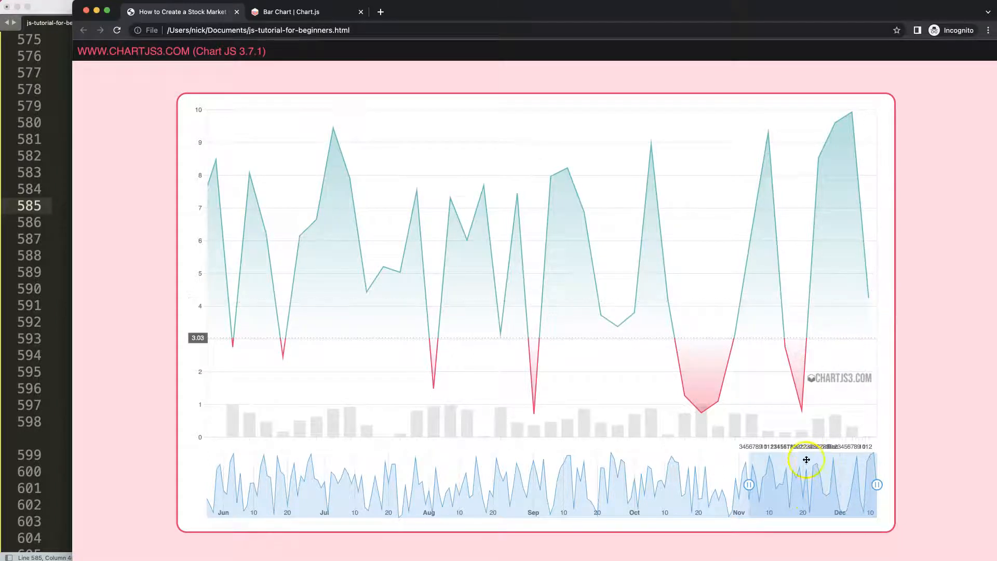
left_click_drag(806, 459, 227, 461)
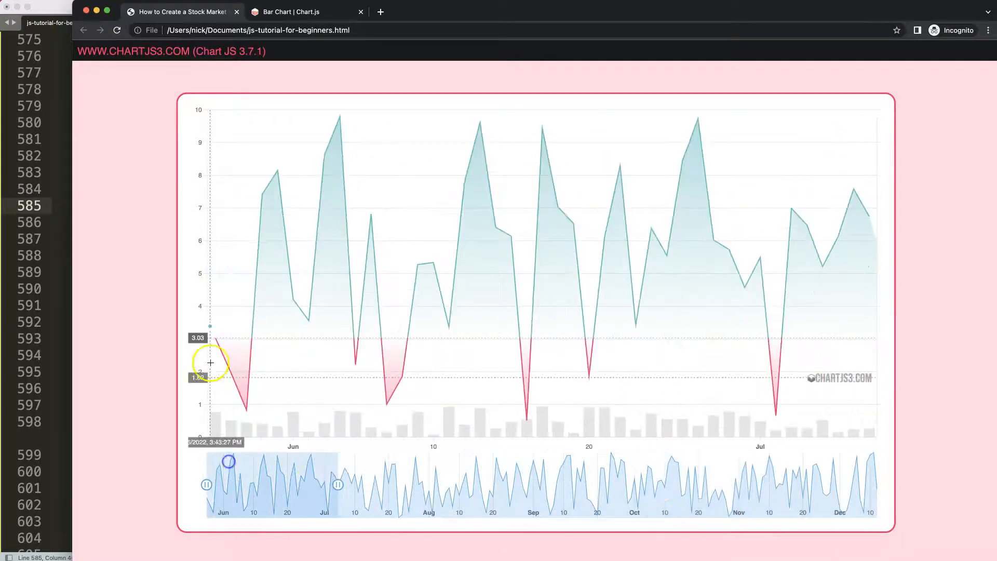
mouse_move(299, 382)
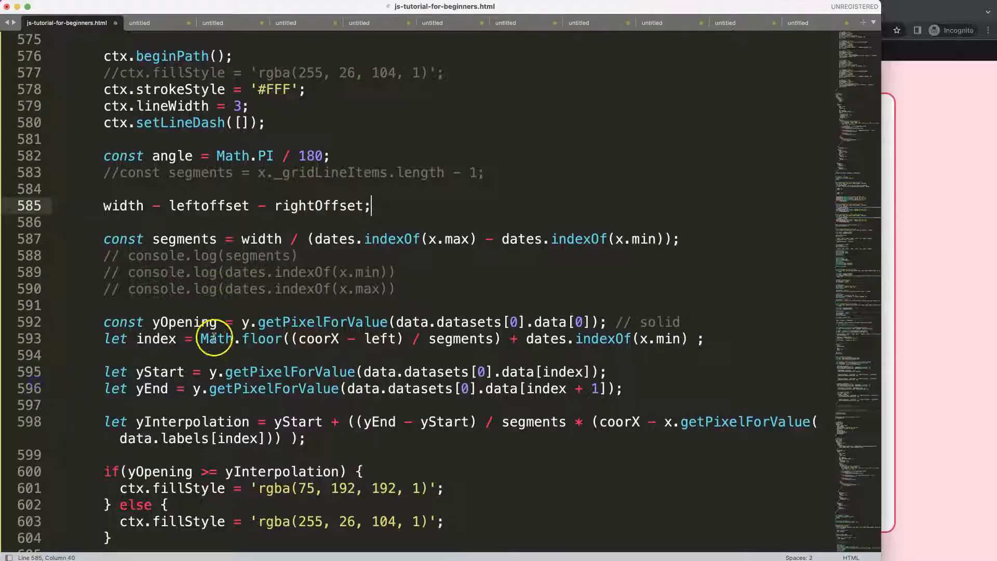
Rewrite the offset line as const width2 = width - (leftOffset + rightOffset)
double_click(261, 239)
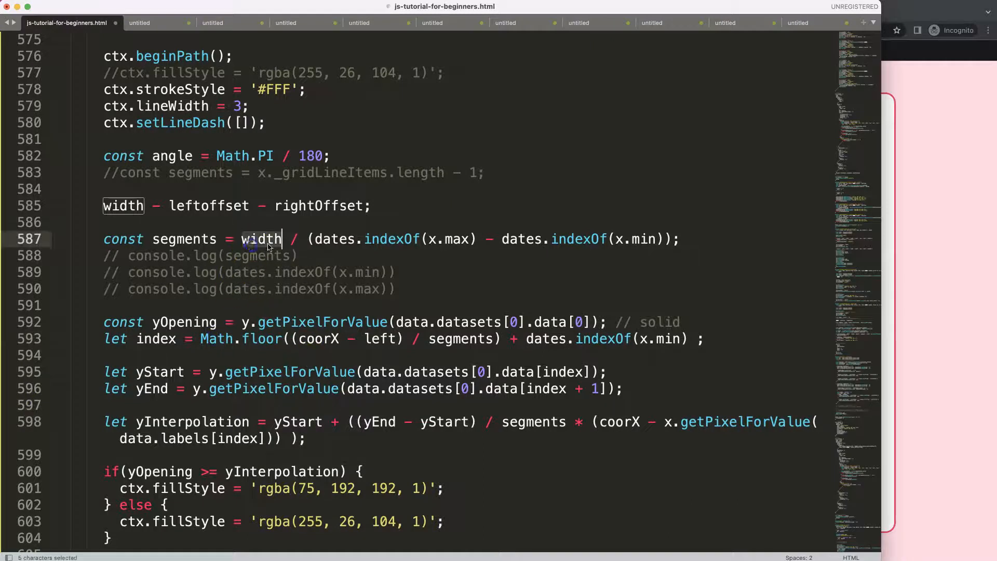
left_click(209, 206)
type("O")
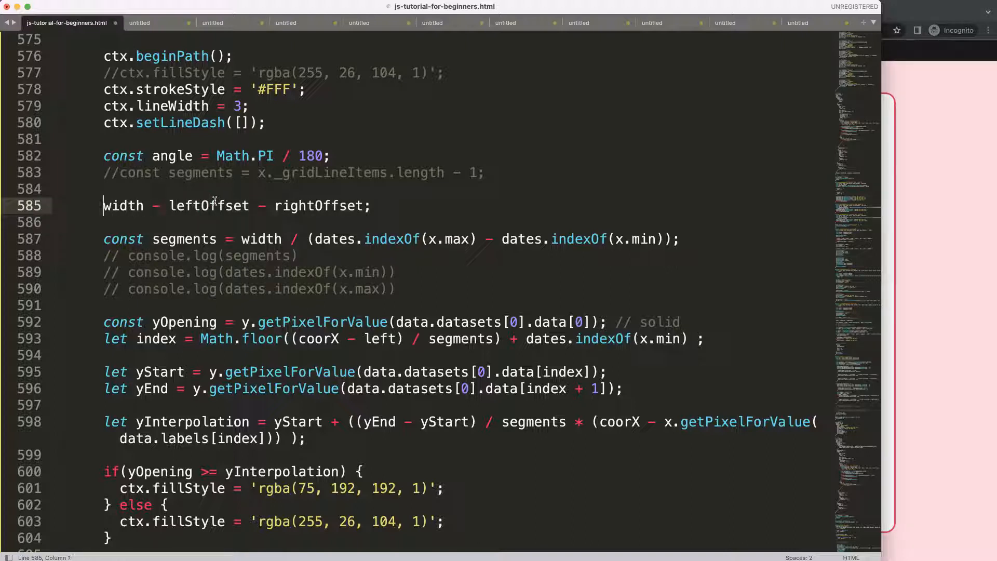
type("const")
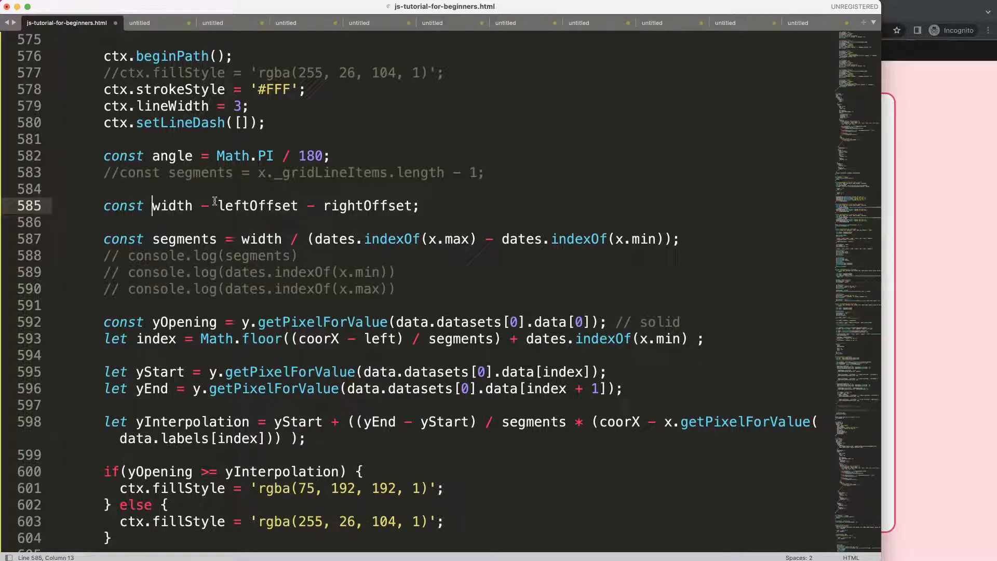
type("widht2 = wid")
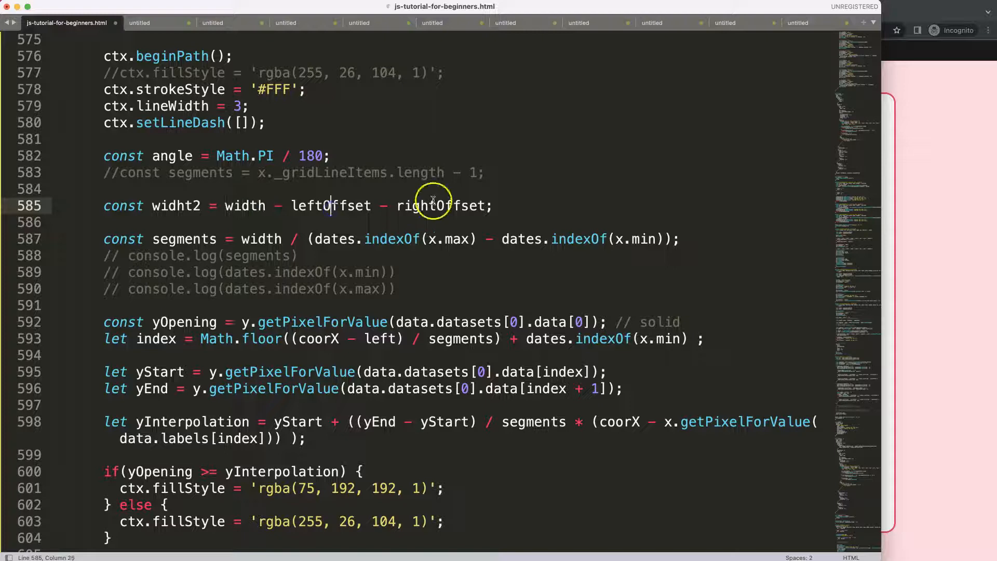
left_click(289, 205)
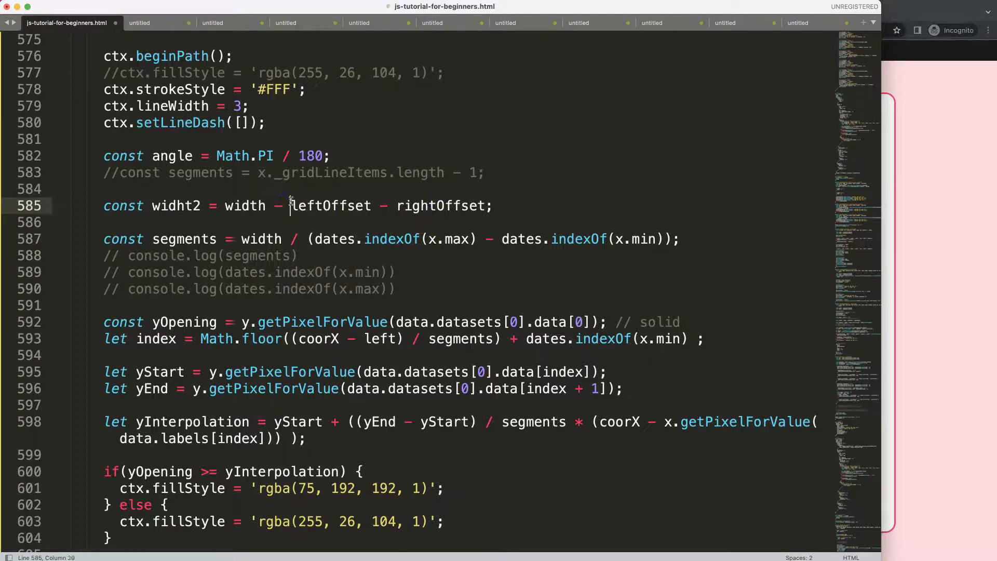
type("(")
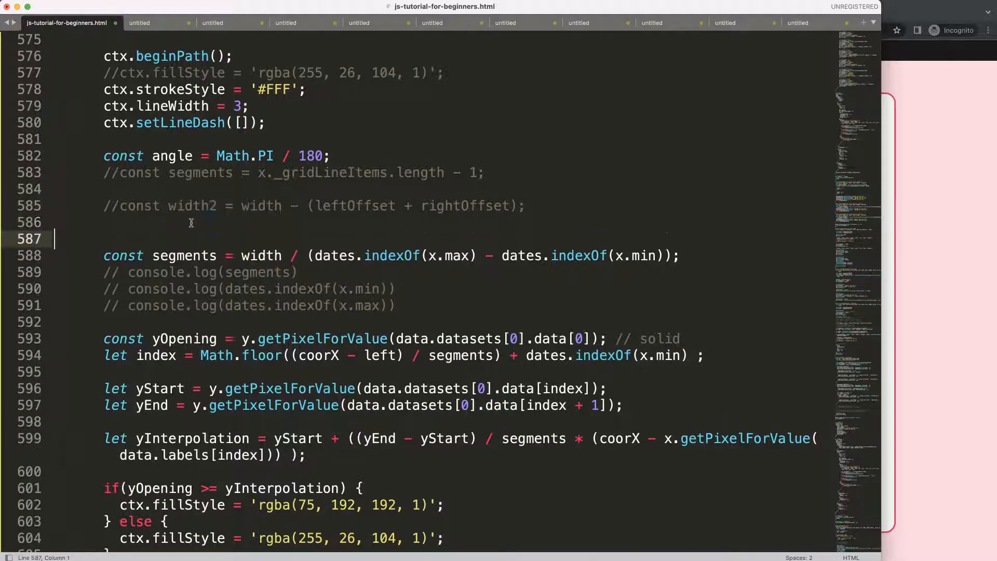
Declare const leftOffset = x.getPixelForValue(x.min) - left
double_click(355, 206)
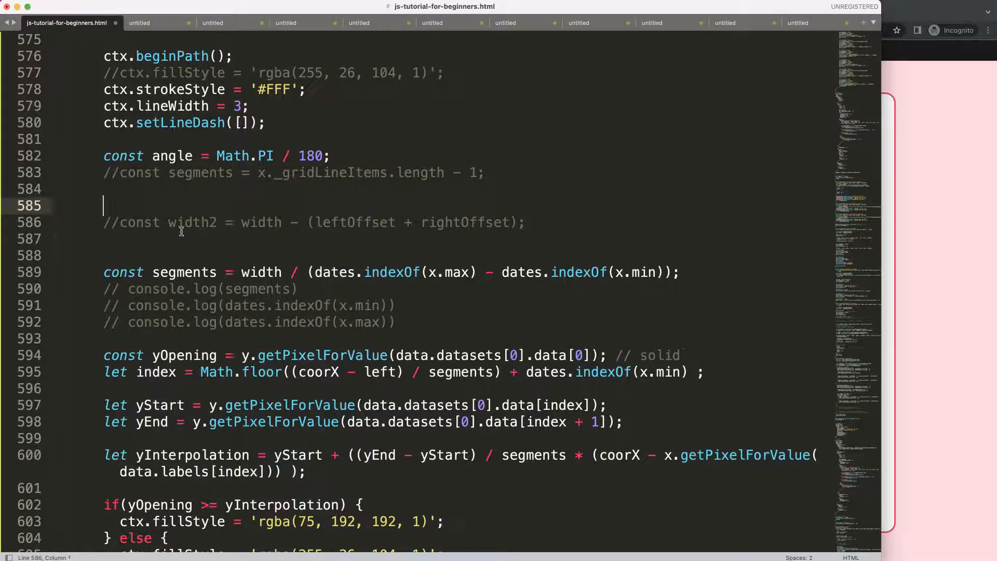
type("const lef")
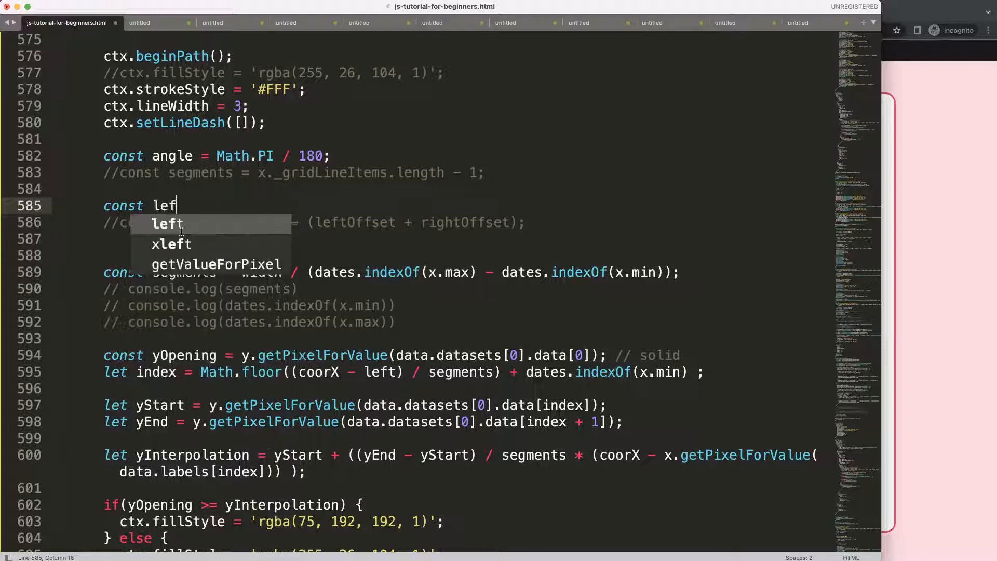
type("tOffset")
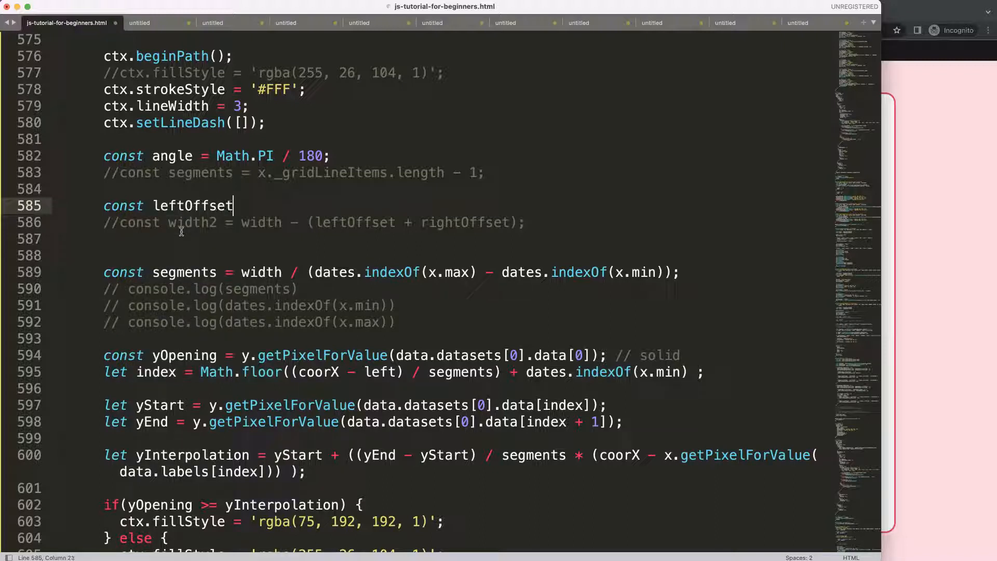
type("()")
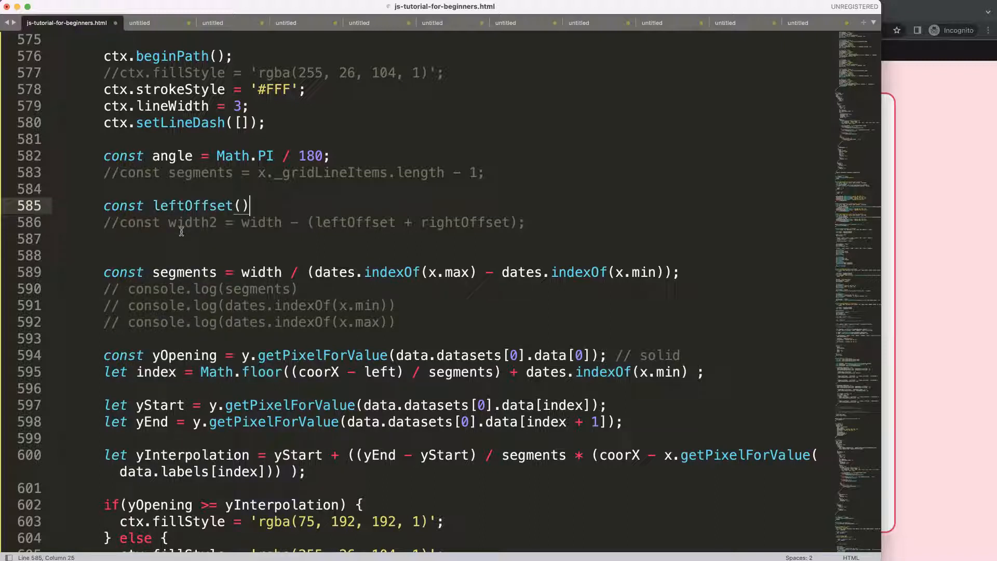
type("=")
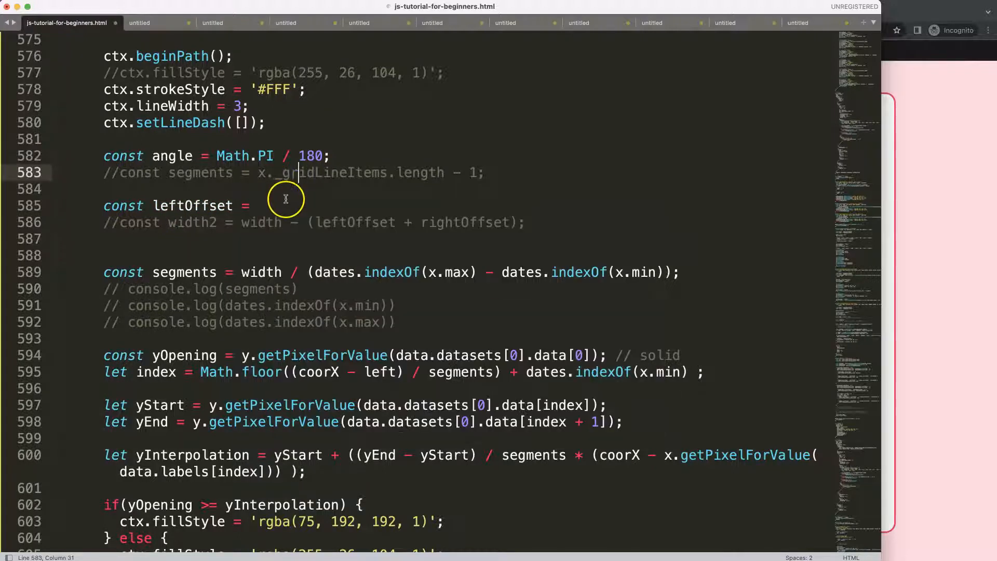
mouse_move(346, 216)
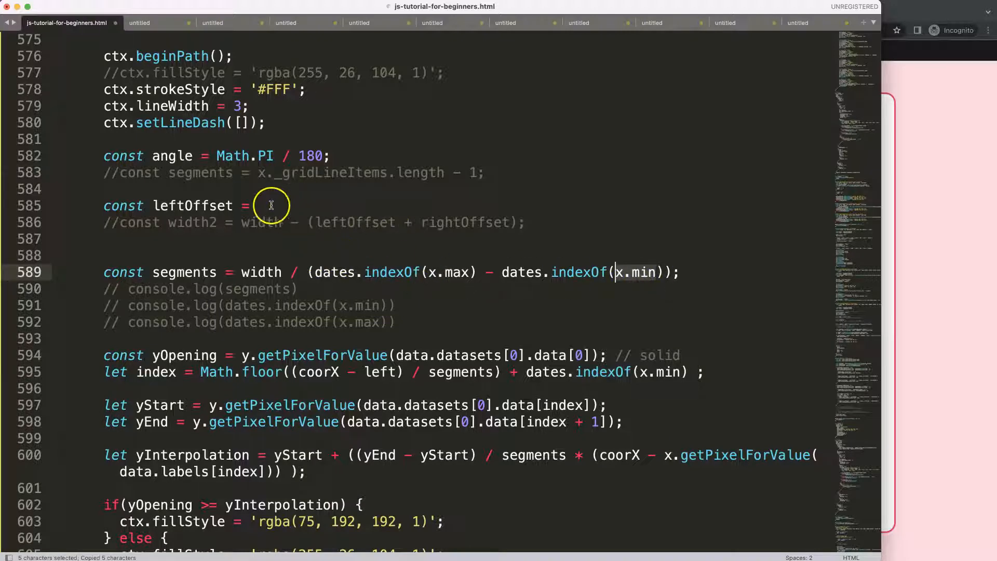
type("x.get")
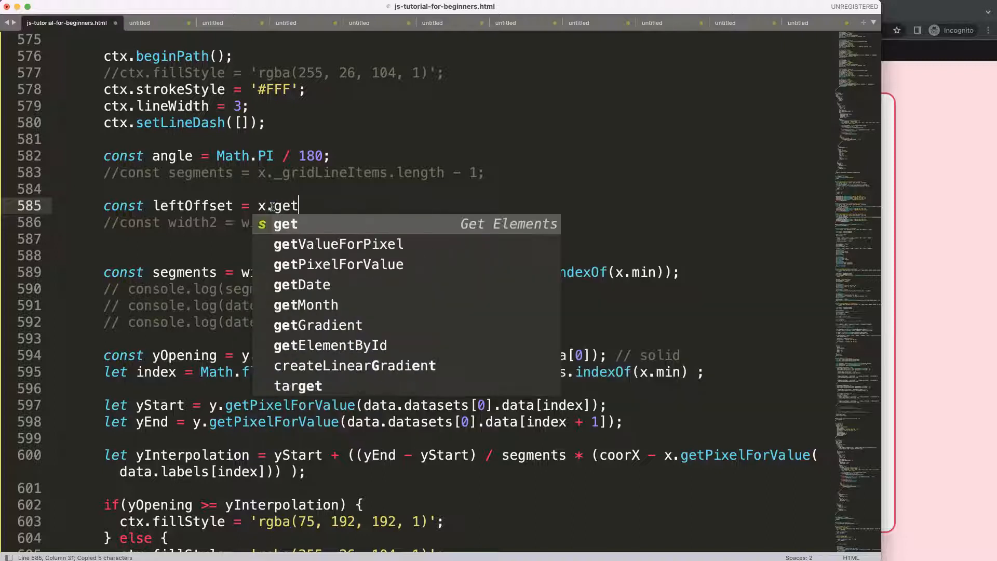
left_click(338, 264)
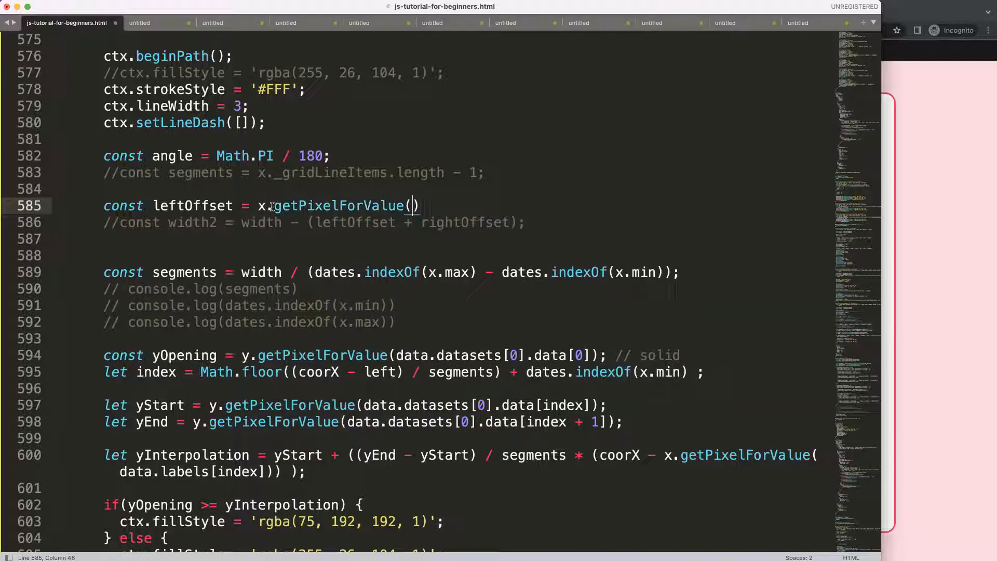
type("x.min")
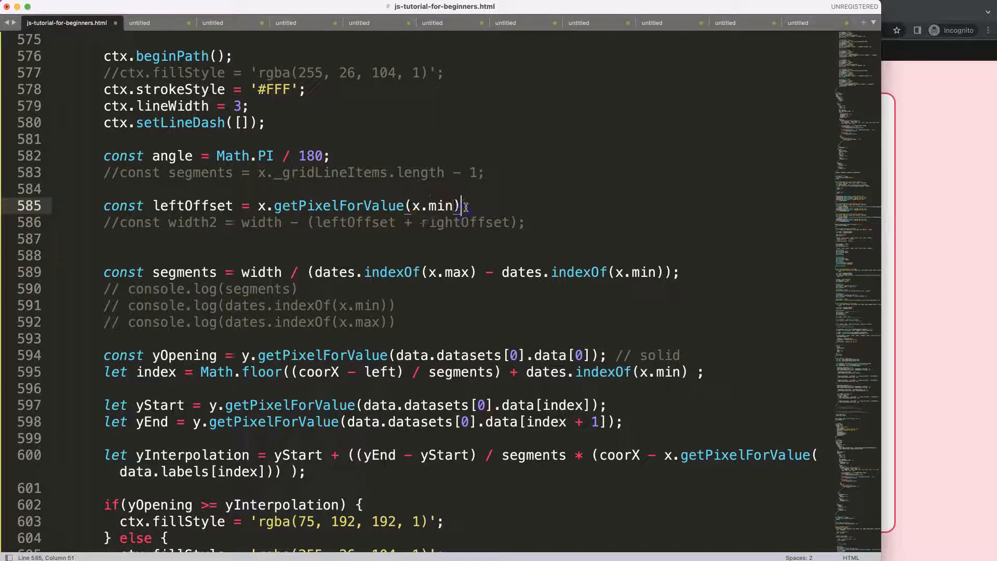
type("- left")
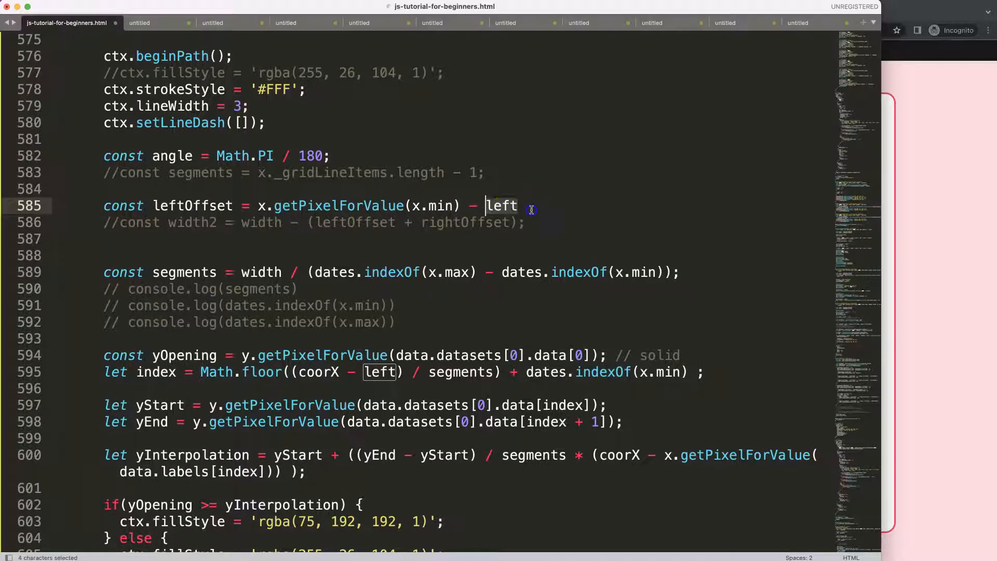
Add a console.log(leftOffset) line below the declaration
type("console.log(")
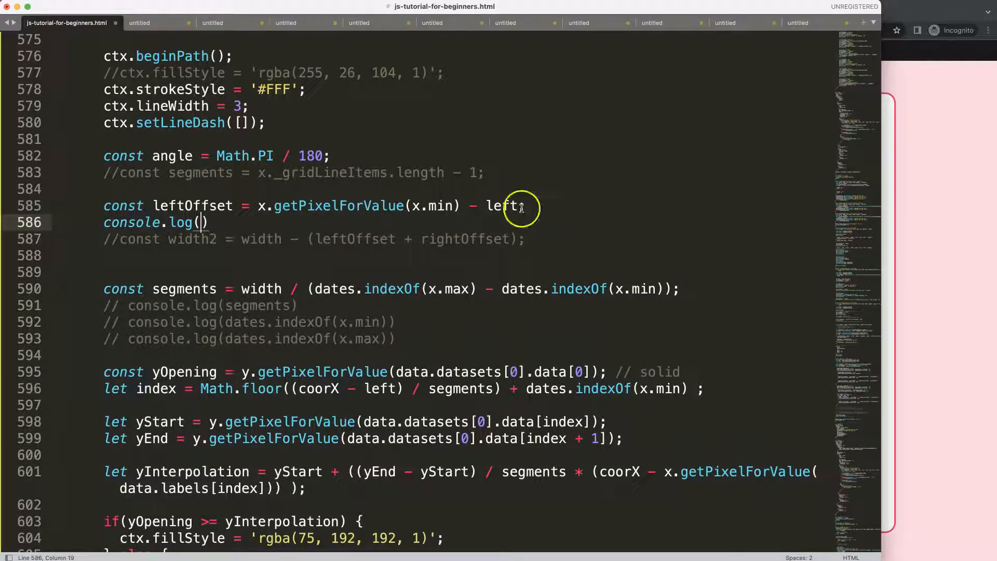
type("leftOffset")
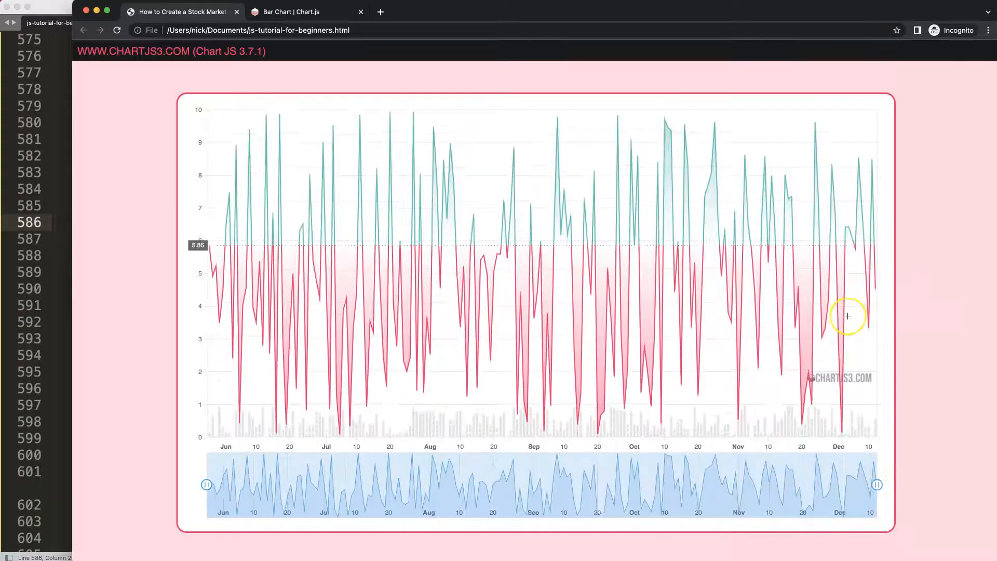
Reload the chart page so the leftOffset logging runs
key("F12")
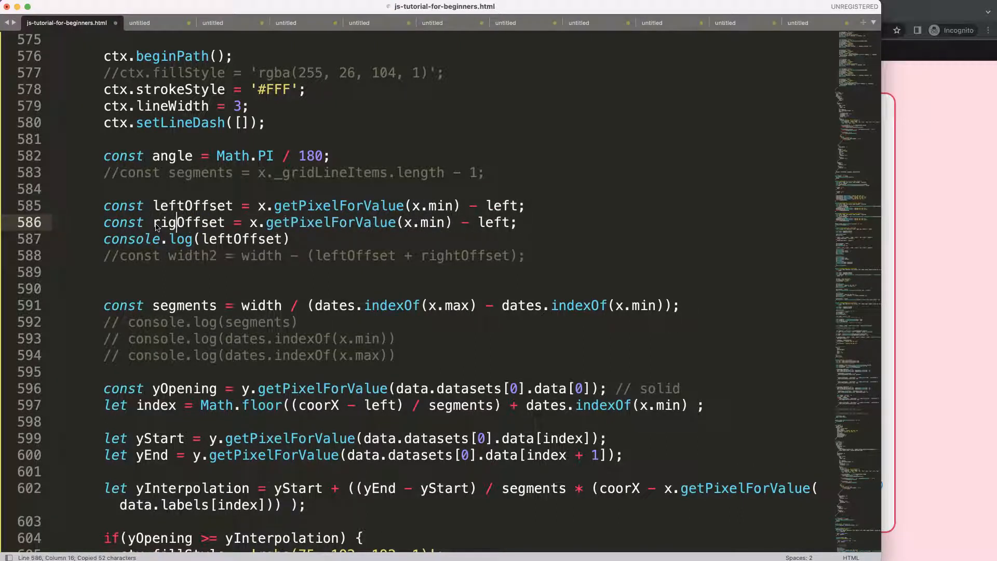
Turn the duplicated line into const rightOffset = right - x.getPixelForValue(x.max) and select width in segments
type("htOffset = left;")
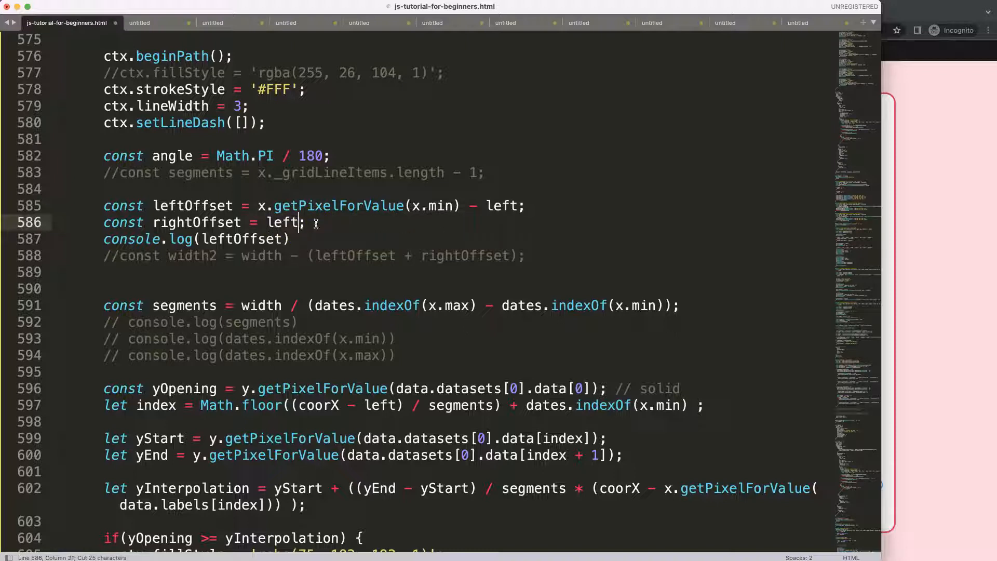
type("right")
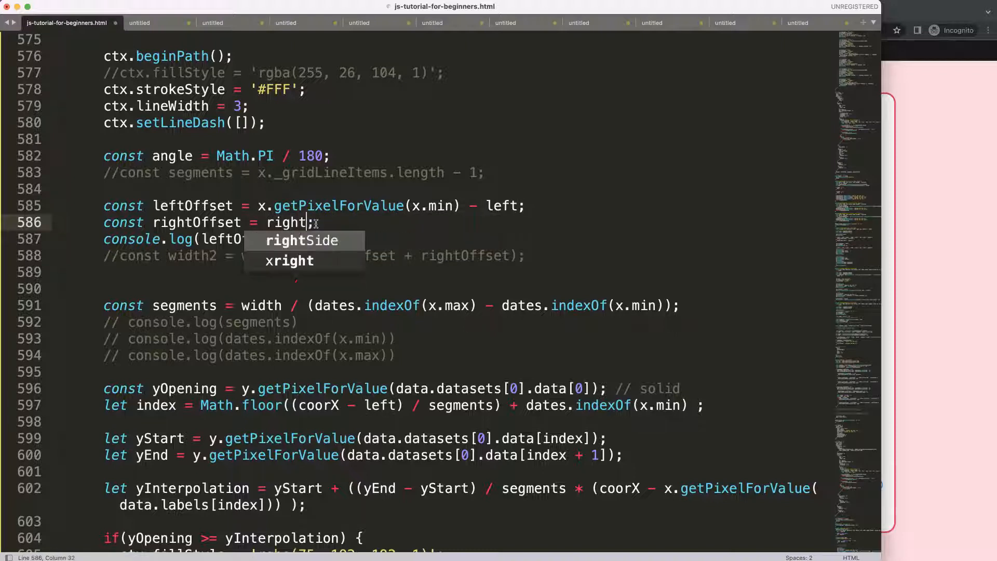
type("- x.getPixelForValue(x.max)")
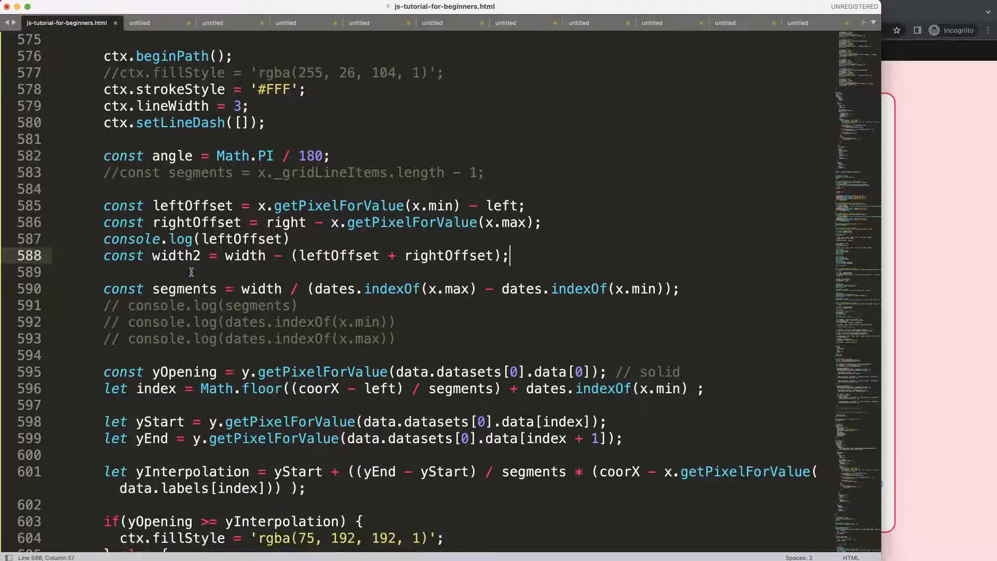
double_click(175, 255)
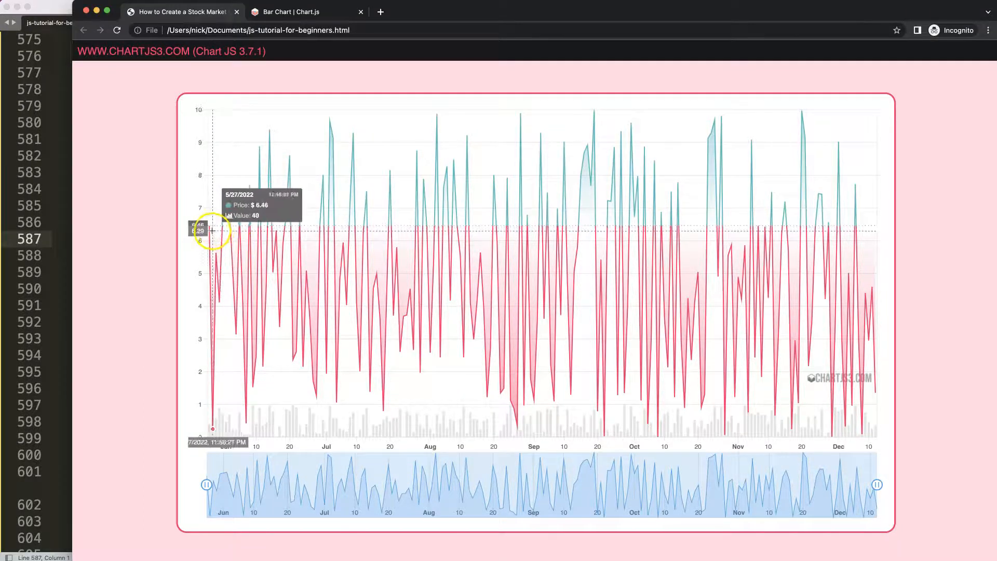
mouse_move(53, 189)
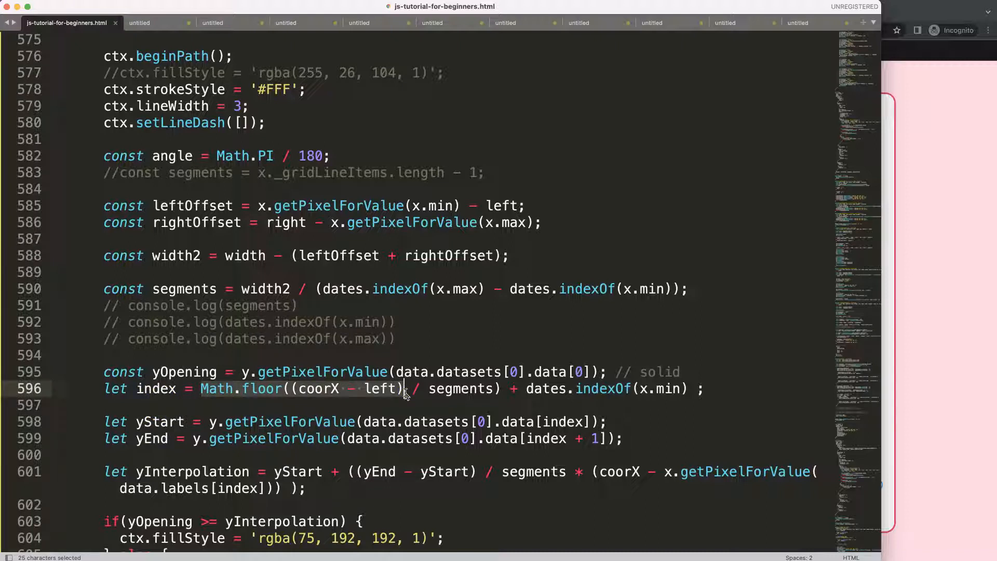
Change the index formula to Math.floor((coorX - (left + leftOffset)) / segments)
double_click(381, 388)
type("(")
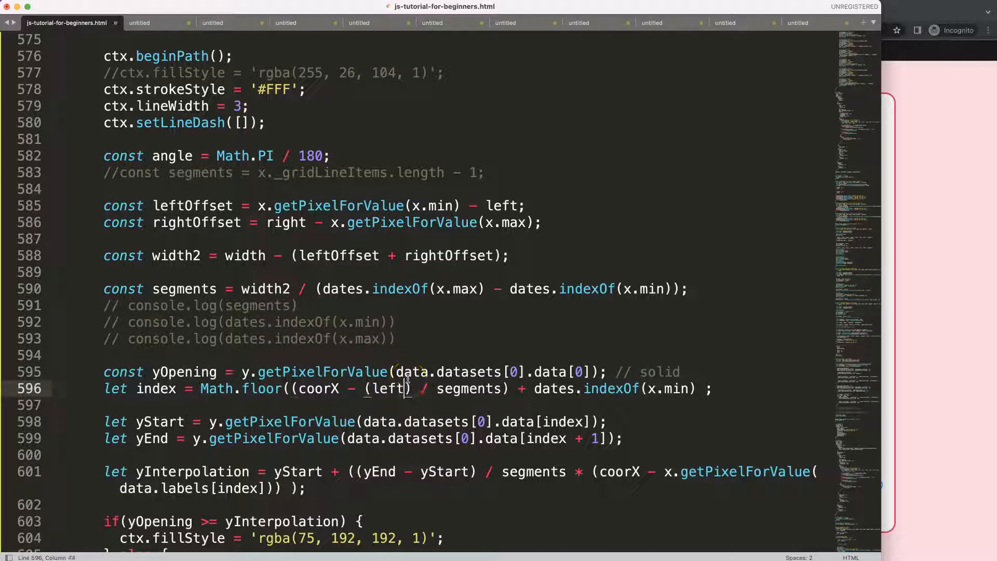
type("+ leftOffset)")
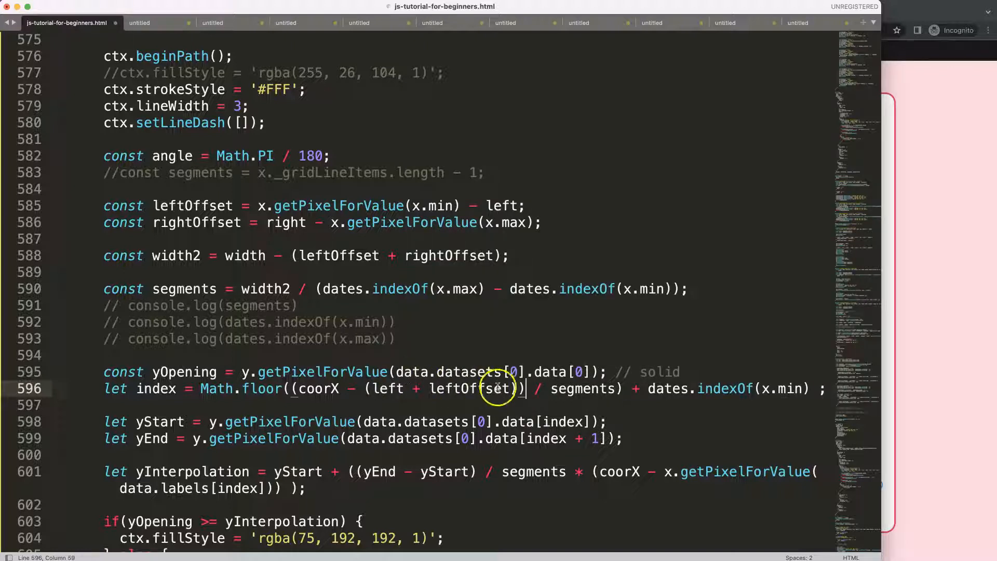
left_click_drag(515, 388, 372, 388)
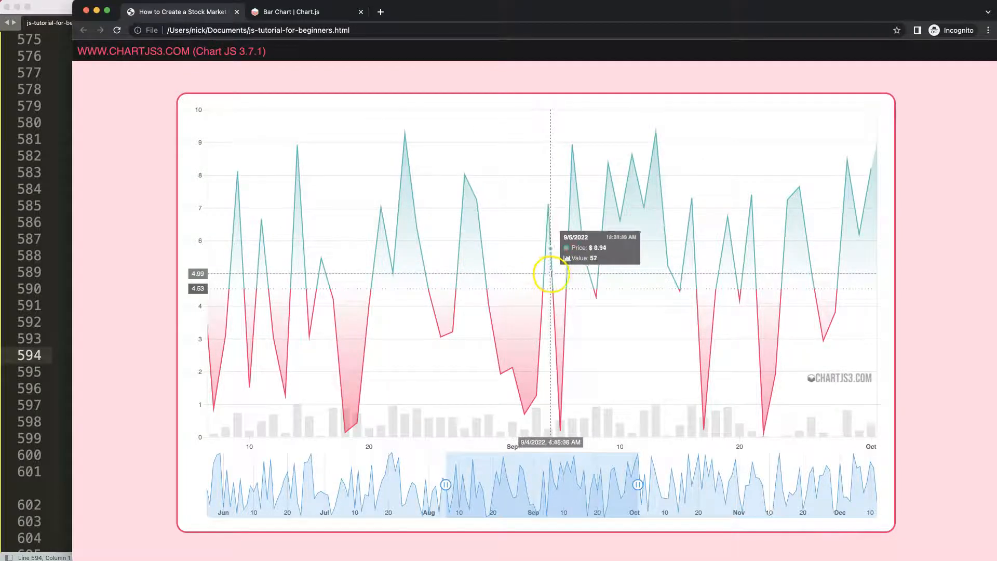
mouse_move(613, 261)
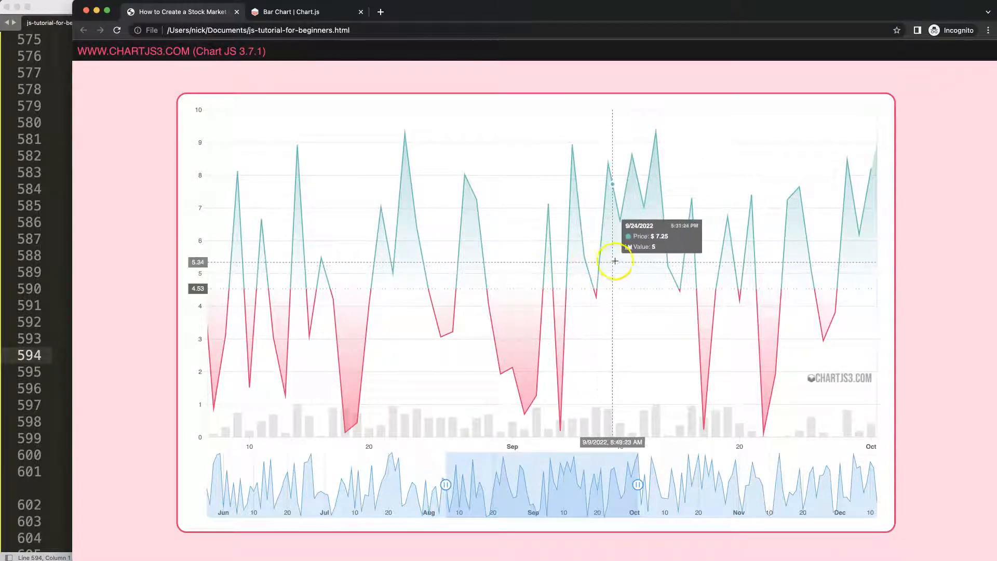
mouse_move(681, 282)
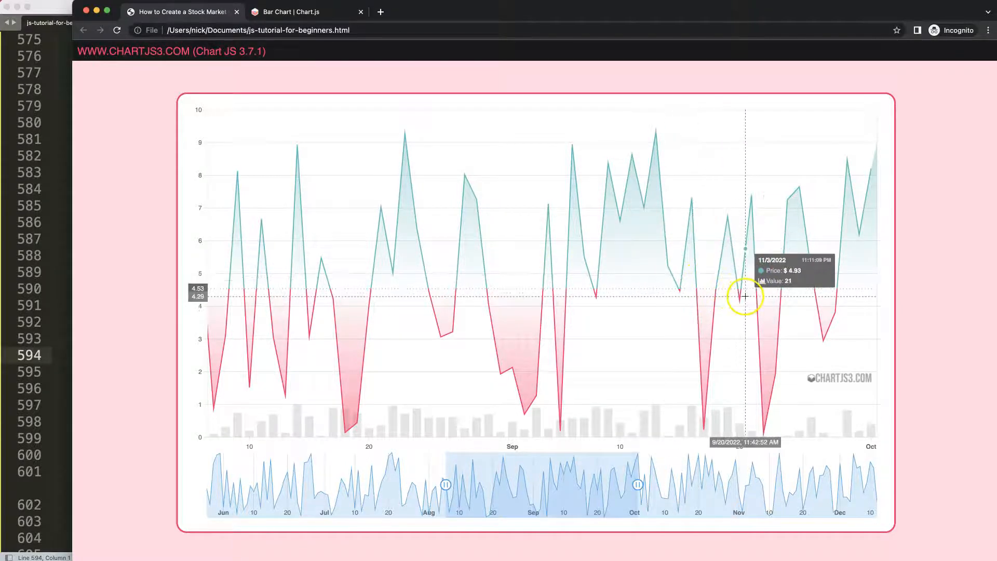
mouse_move(831, 300)
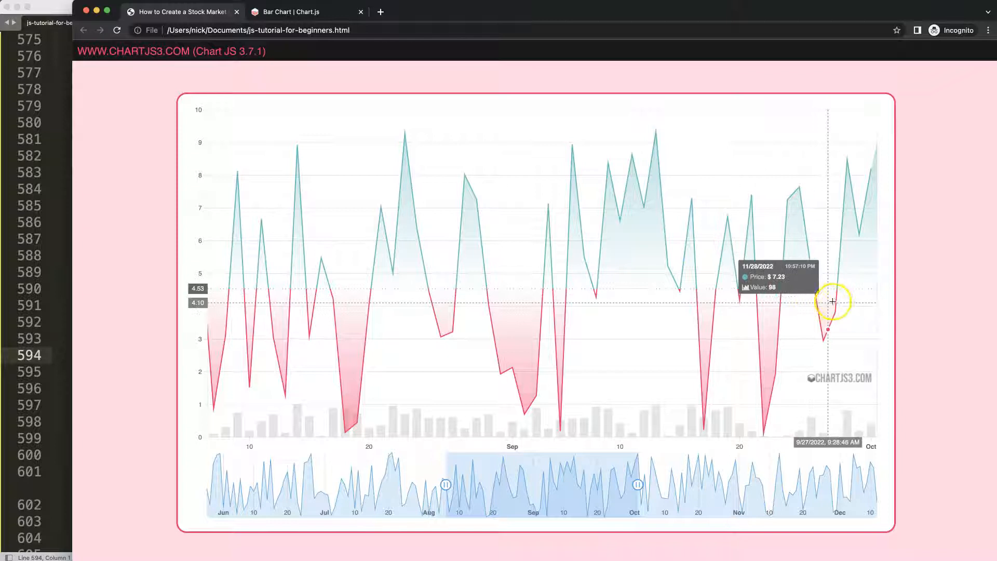
mouse_move(869, 293)
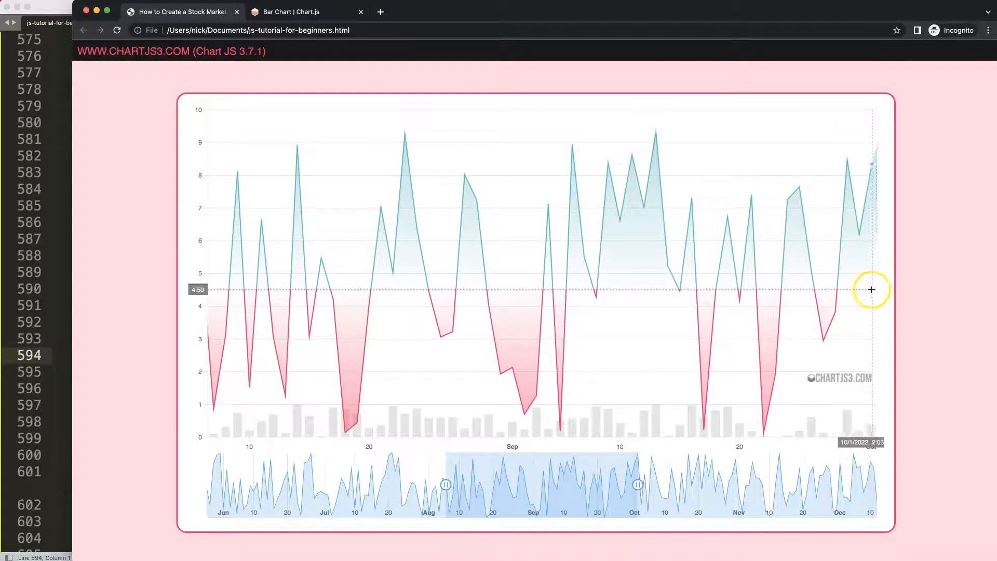
mouse_move(216, 274)
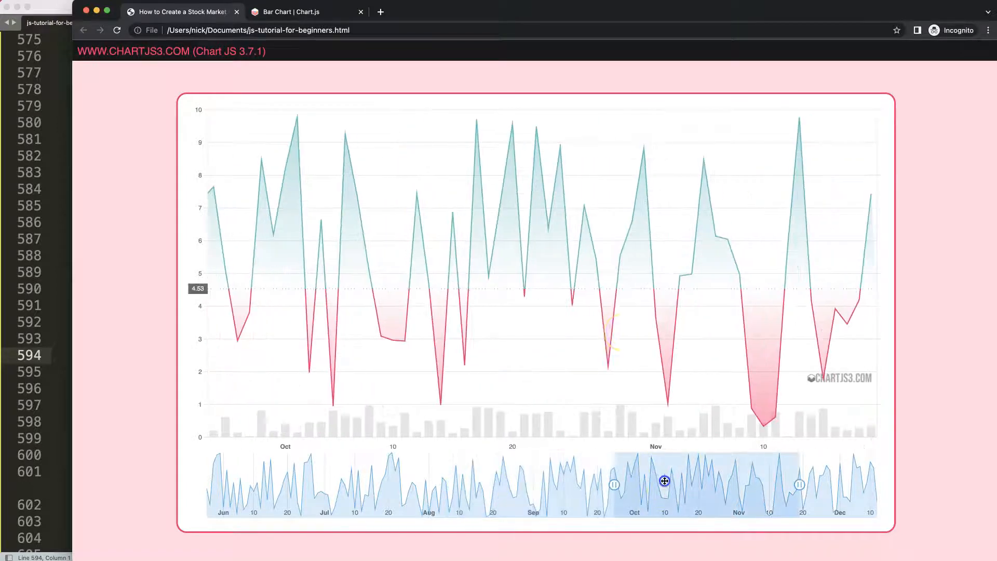
mouse_move(638, 306)
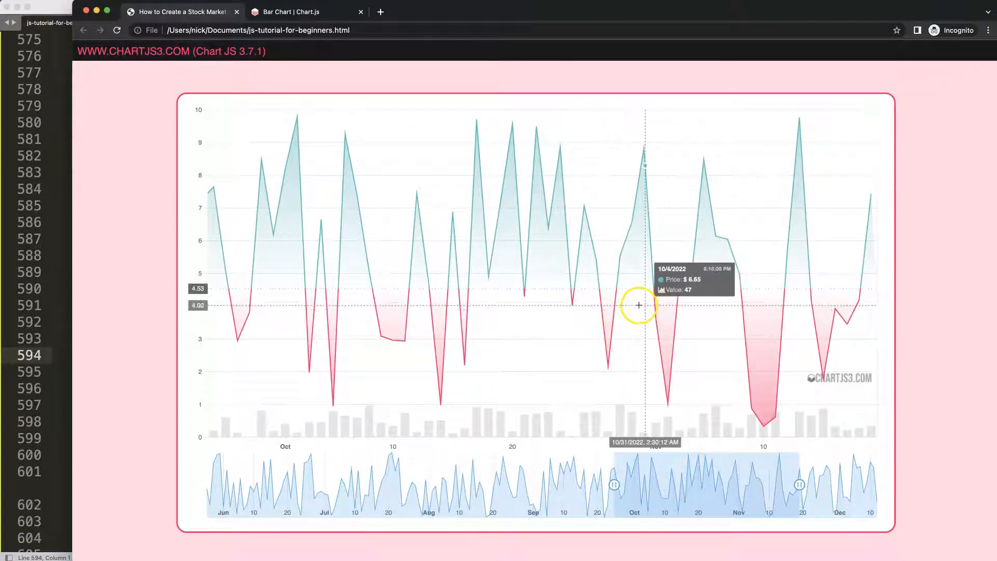
mouse_move(647, 305)
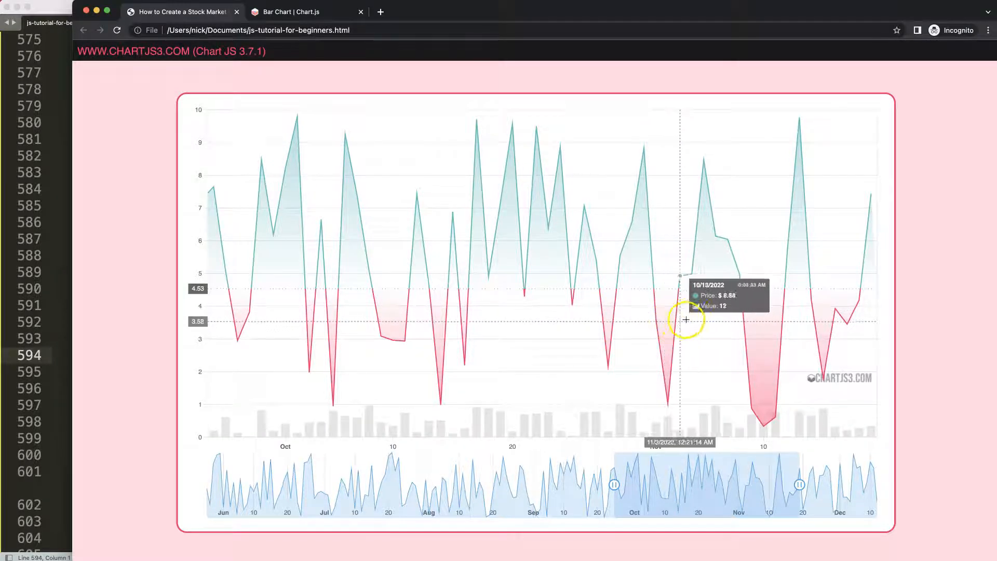
mouse_move(566, 309)
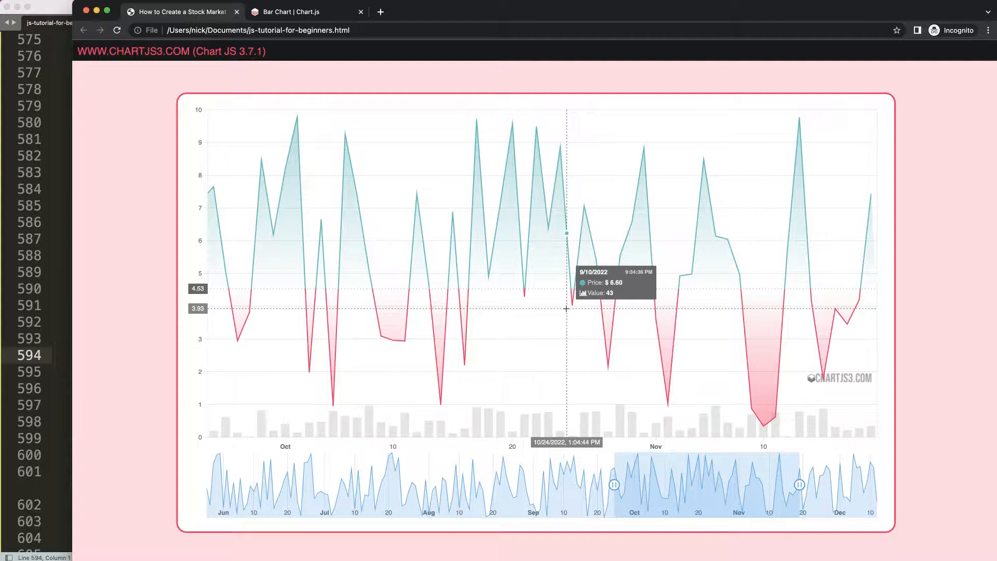
mouse_move(142, 305)
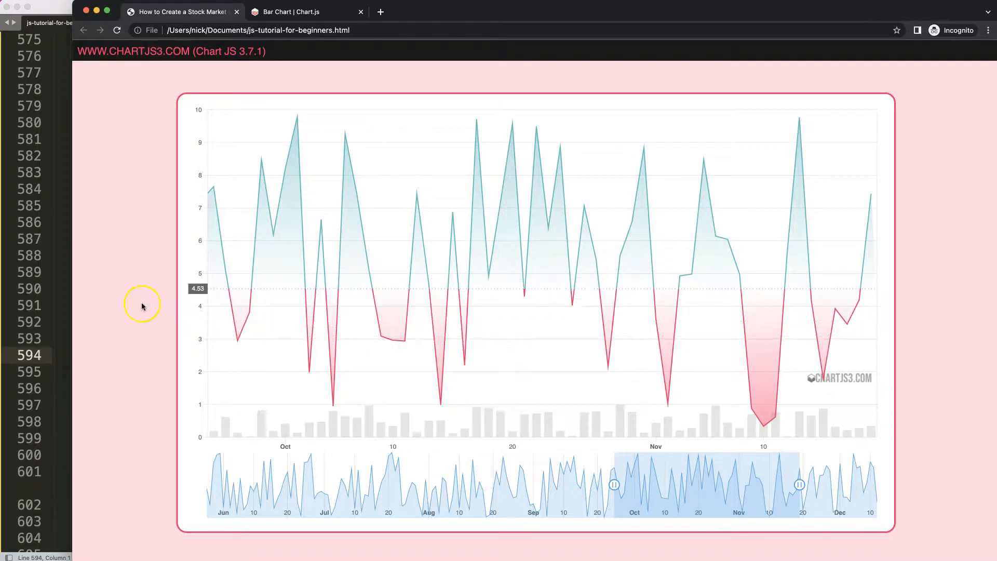